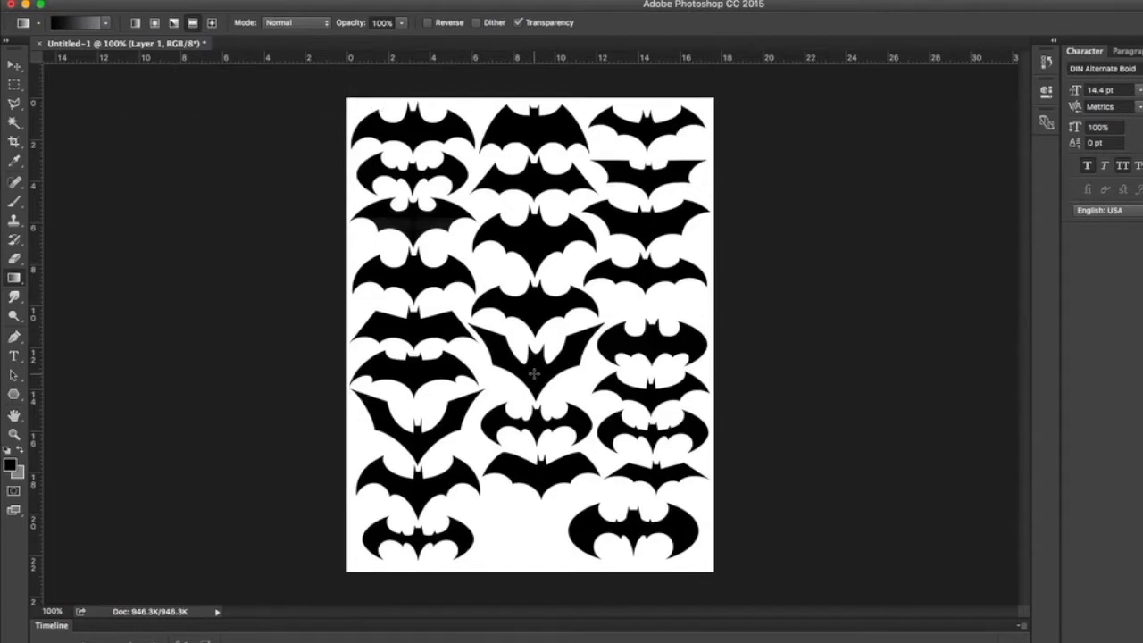
{"action": "mouse_move", "coordinate": [370, 288]}
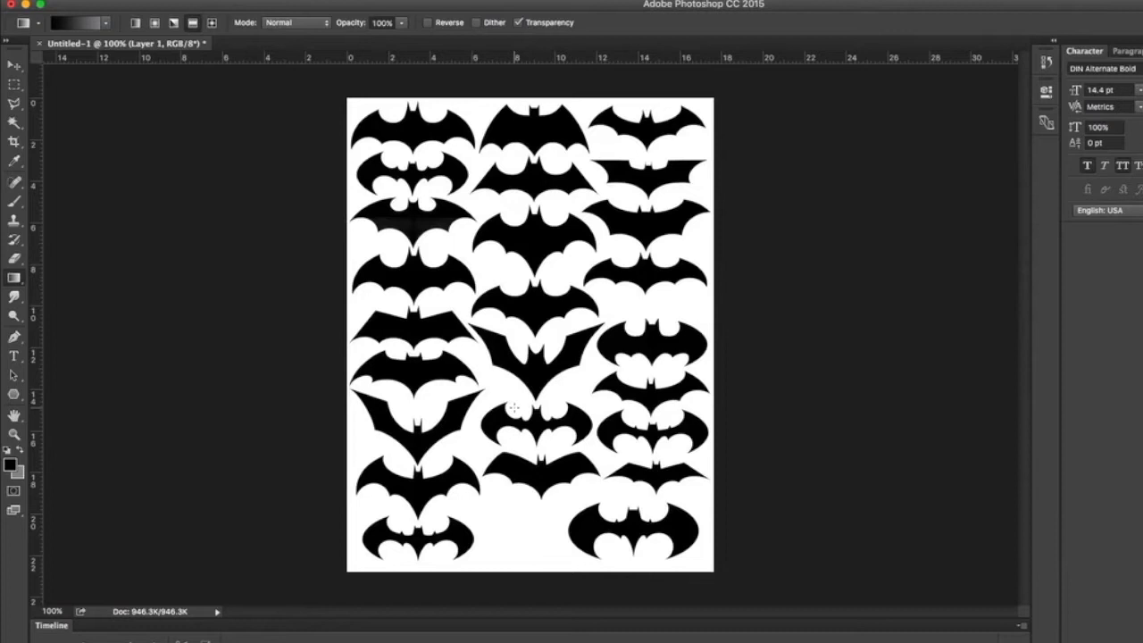
{"action": "mouse_move", "coordinate": [609, 420]}
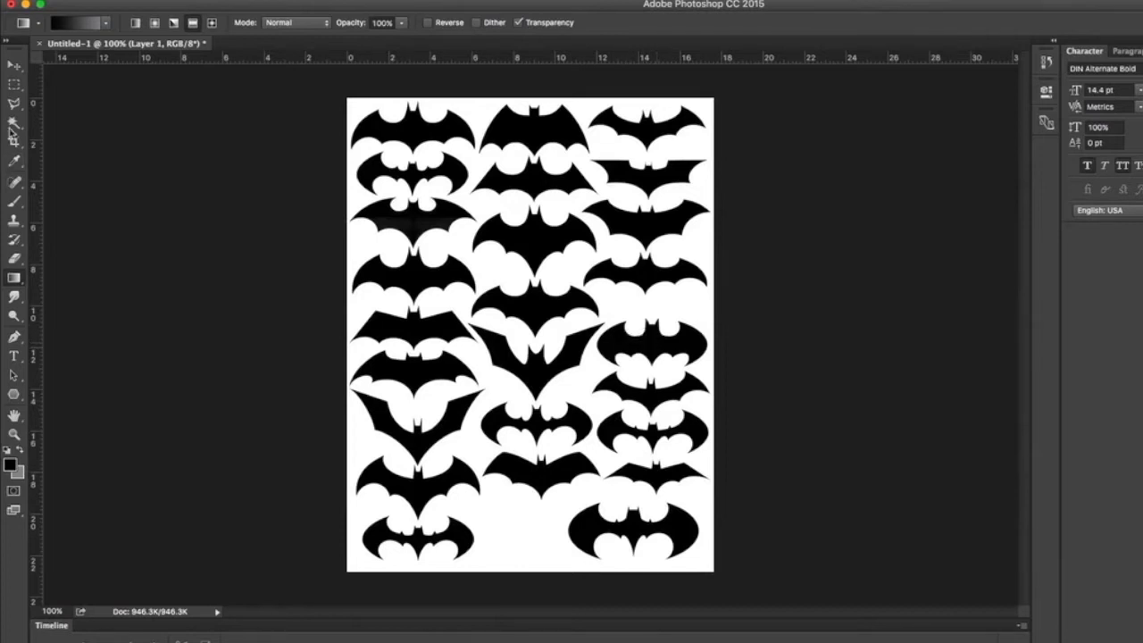
Select a single bat logo on the sheet with the Magic Wand.
{"action": "left_click", "coordinate": [652, 346]}
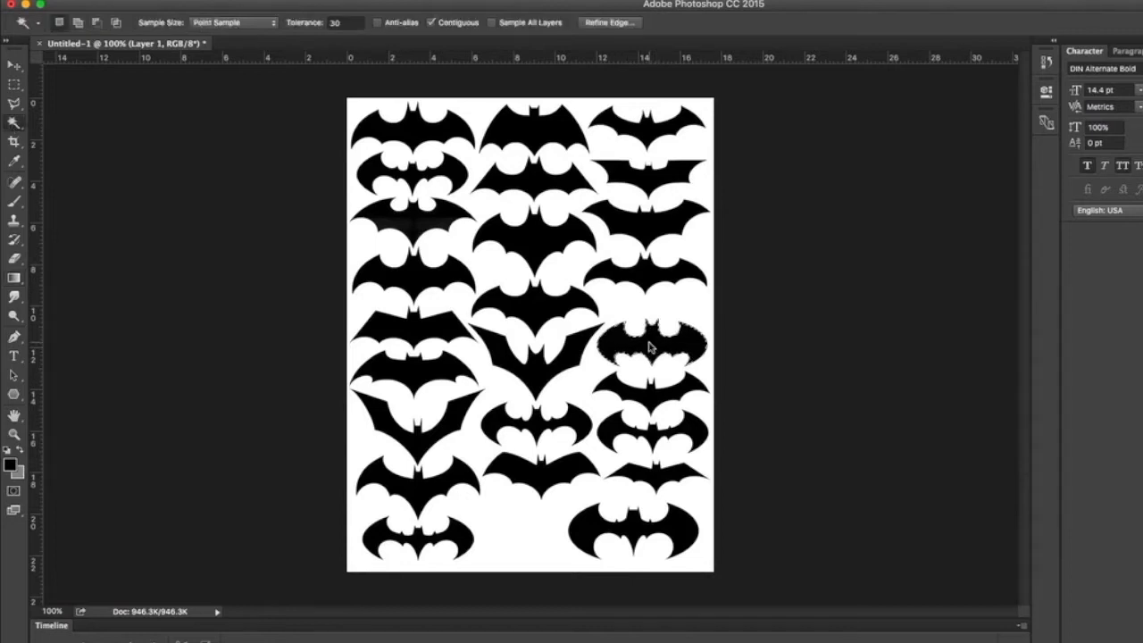
{"action": "left_click", "coordinate": [652, 348]}
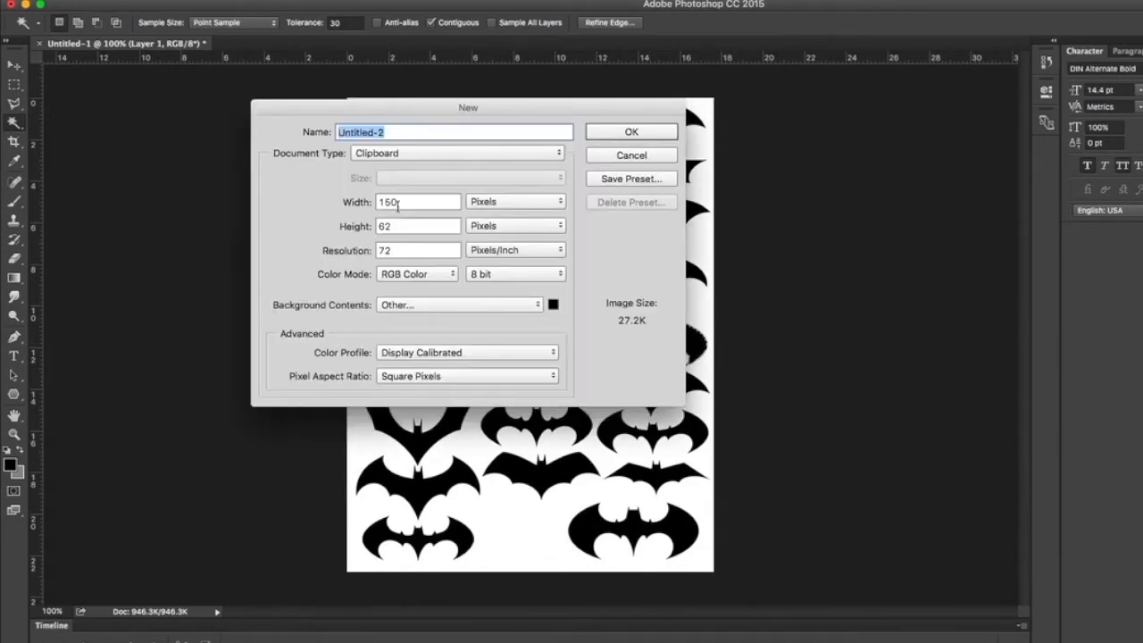
Create a new 56 by 56 mm document at 1200 ppi resolution.
{"action": "left_click", "coordinate": [418, 250]}
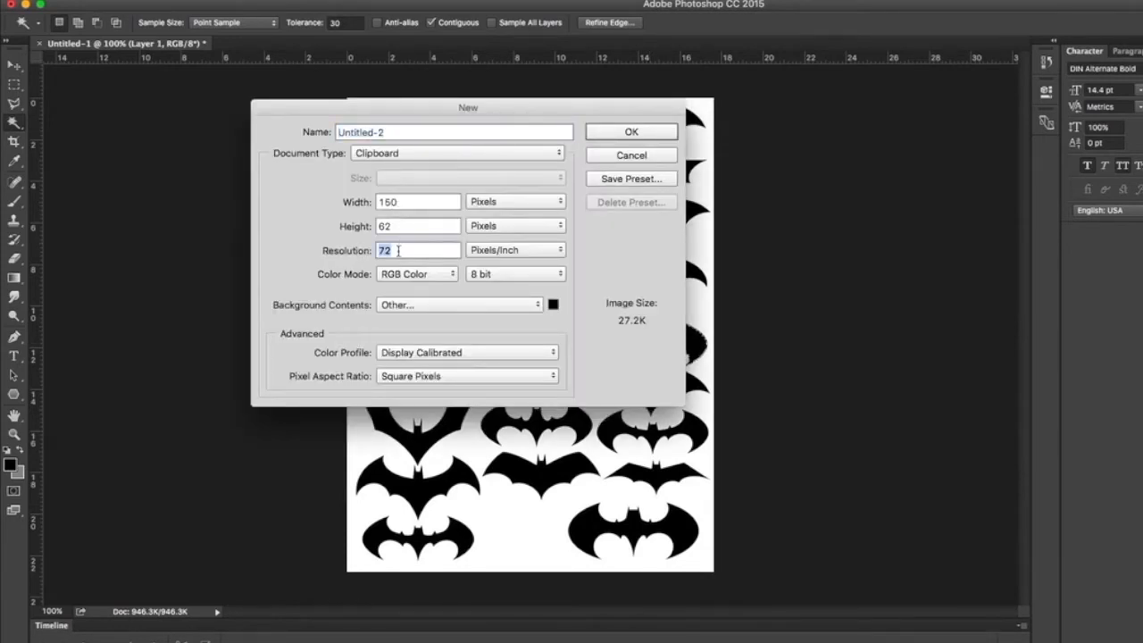
{"action": "type", "text": "500"}
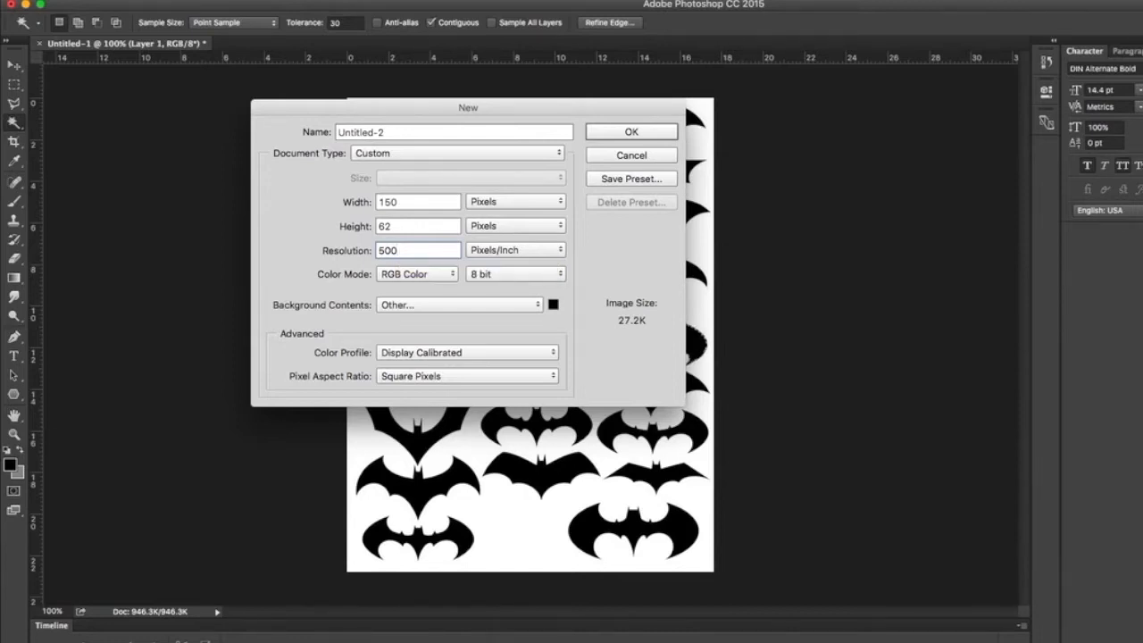
{"action": "left_click", "coordinate": [417, 249]}
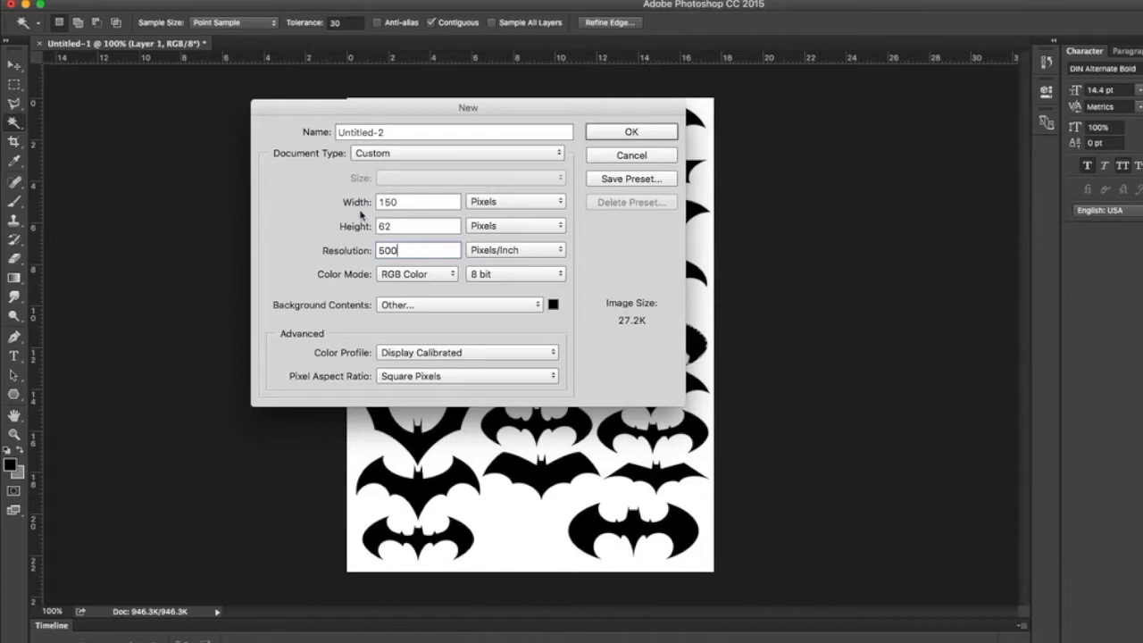
{"action": "left_click", "coordinate": [516, 201]}
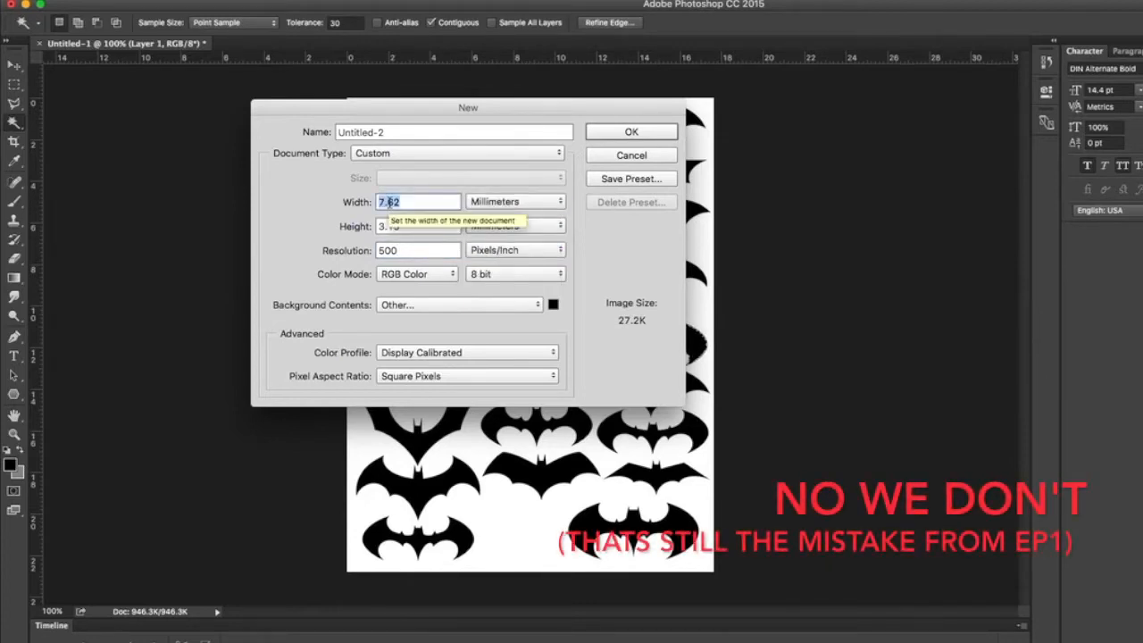
{"action": "type", "text": "56"}
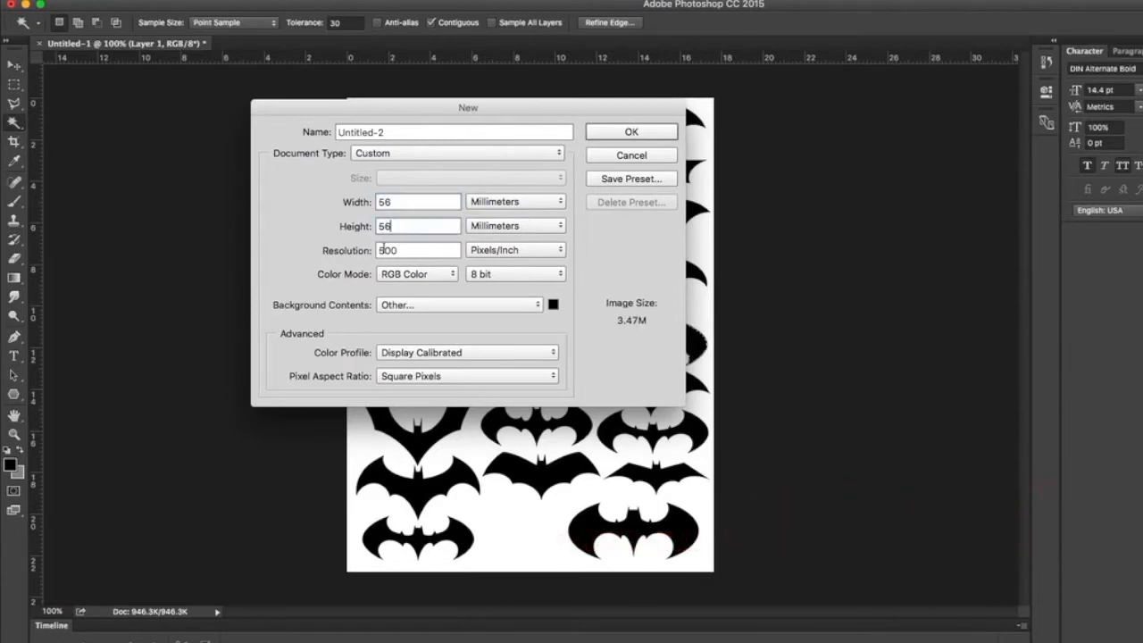
{"action": "type", "text": "1200"}
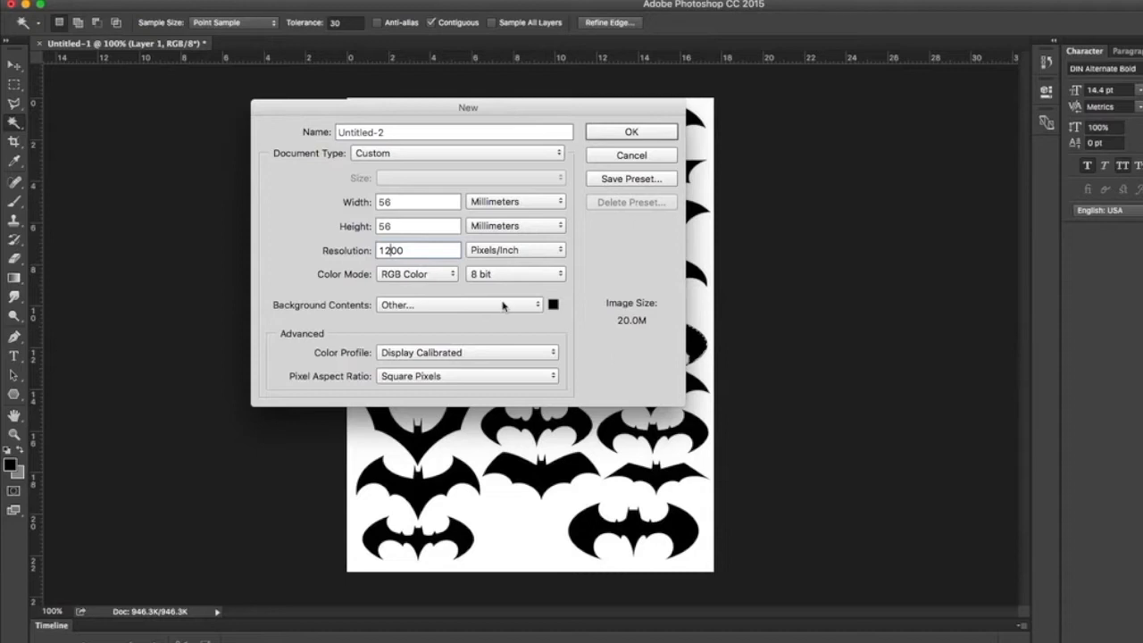
{"action": "left_click", "coordinate": [631, 132]}
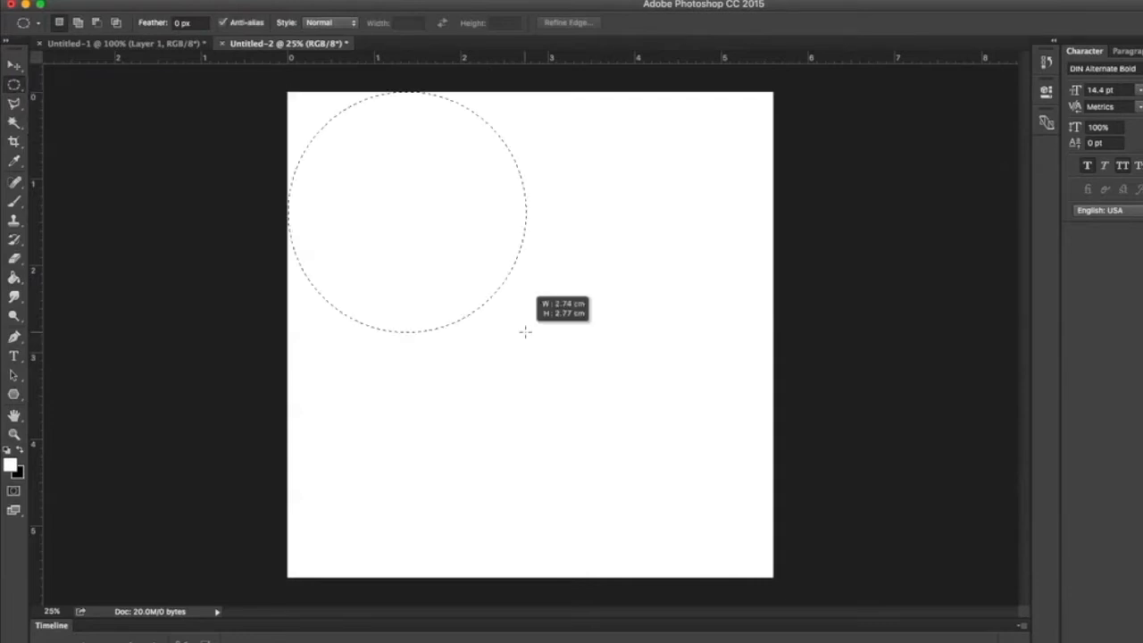
Draw a canvas-wide circular selection and choose a light grey K 25% foreground colour.
{"action": "left_click_drag", "start_coordinate": [524, 332], "coordinate": [774, 576]}
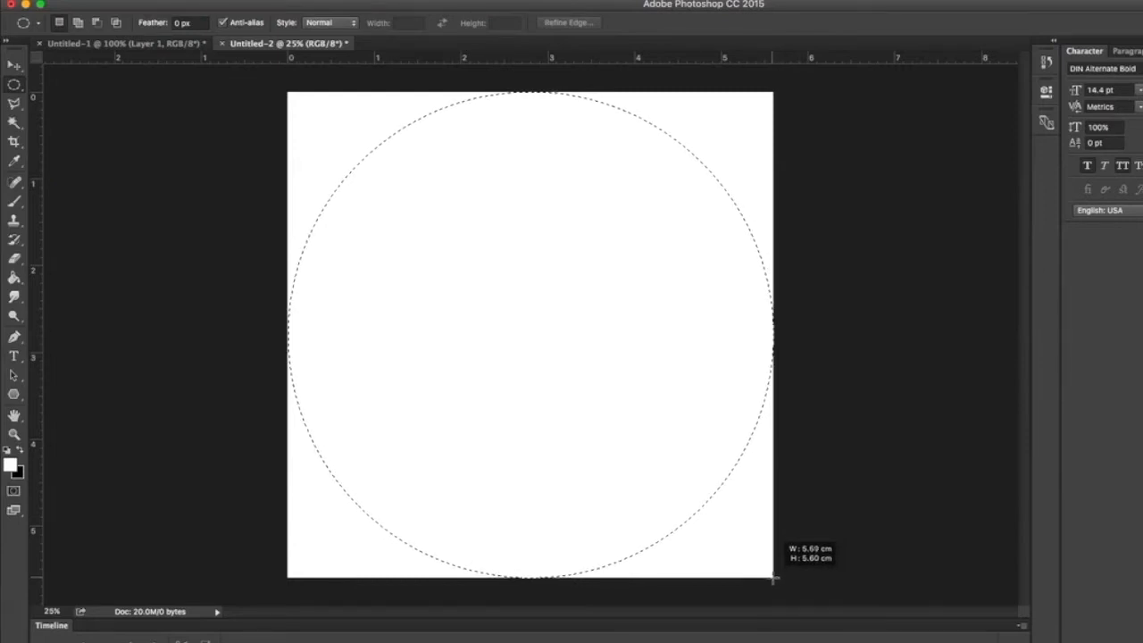
{"action": "left_click", "coordinate": [11, 464]}
{"action": "type", "text": "25"}
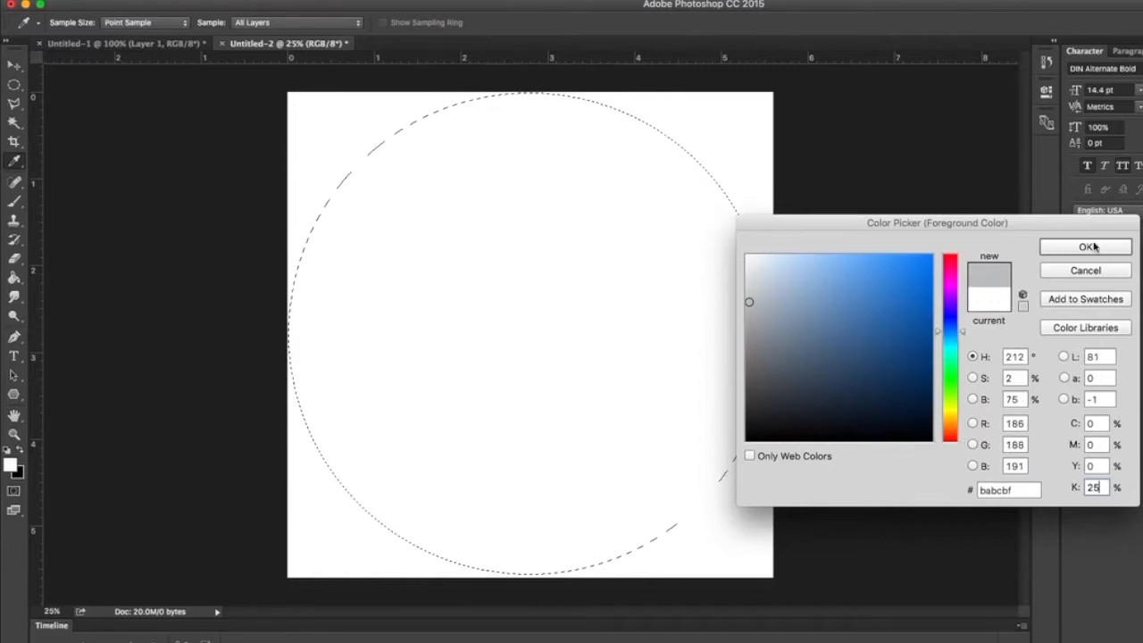
{"action": "left_click", "coordinate": [1084, 246]}
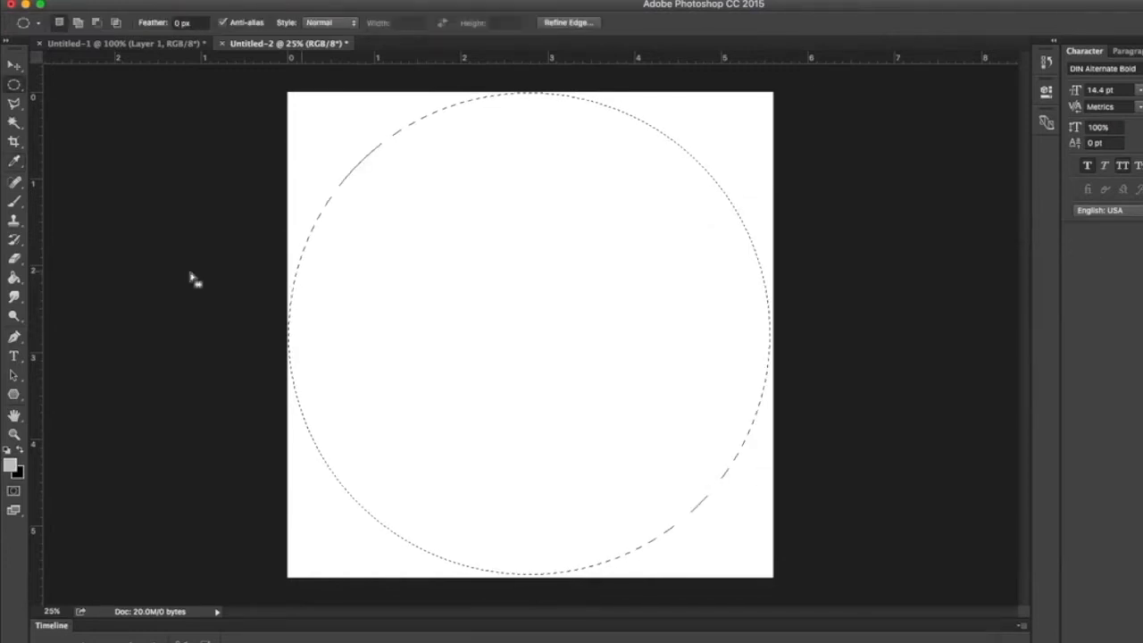
Fill the circle grey and set bilinear resampling for the pasted bat logo.
{"action": "left_click", "coordinate": [468, 272]}
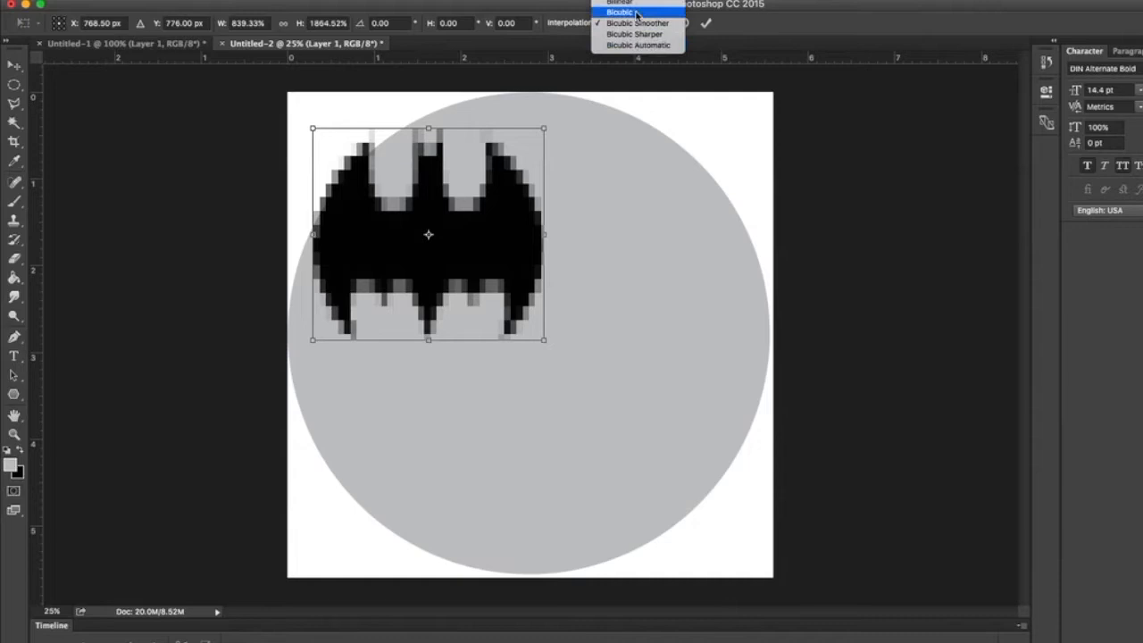
{"action": "left_click", "coordinate": [619, 1]}
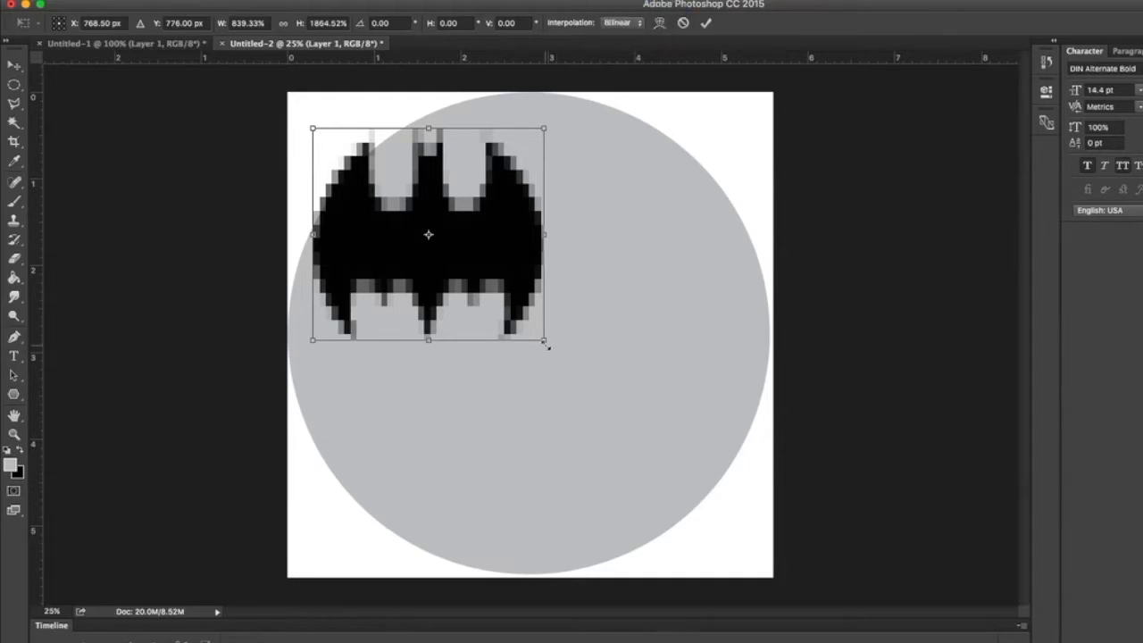
Enlarge the bat logo to fill the circle and centre it within it.
{"action": "left_click_drag", "start_coordinate": [545, 344], "coordinate": [680, 511]}
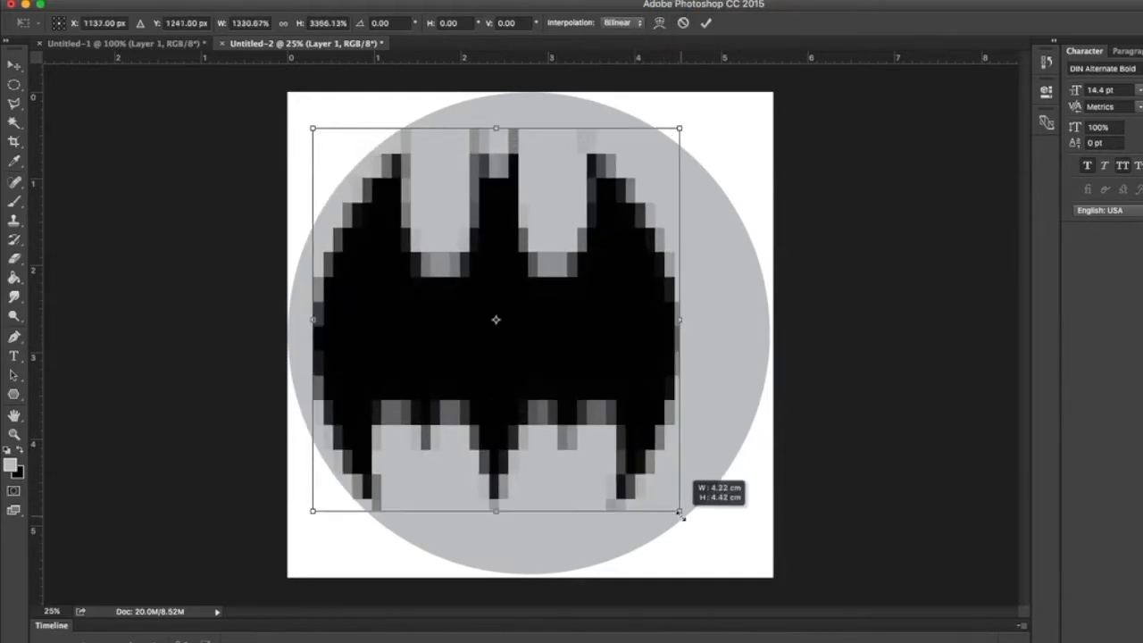
{"action": "left_click_drag", "start_coordinate": [495, 320], "coordinate": [509, 319]}
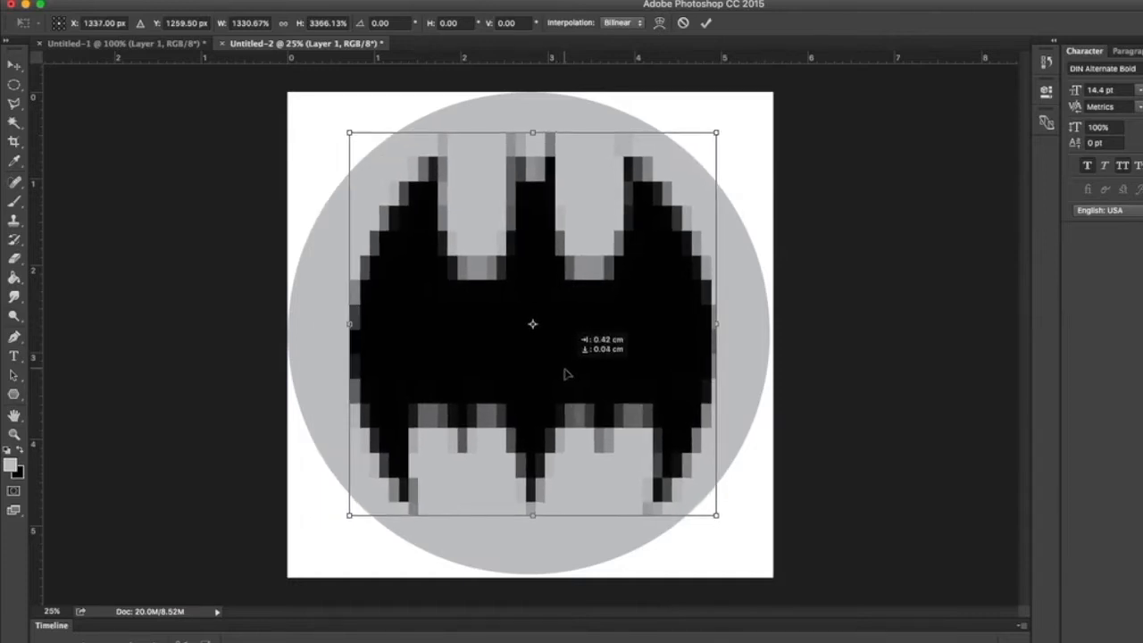
{"action": "left_click_drag", "start_coordinate": [567, 373], "coordinate": [561, 373]}
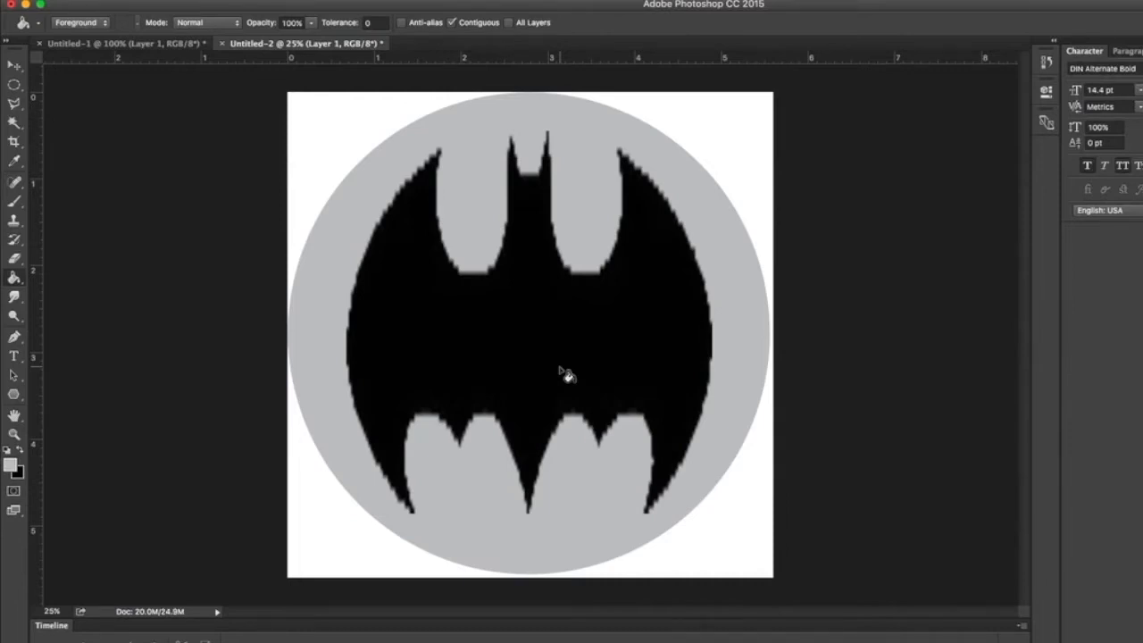
{"action": "mouse_move", "coordinate": [406, 356]}
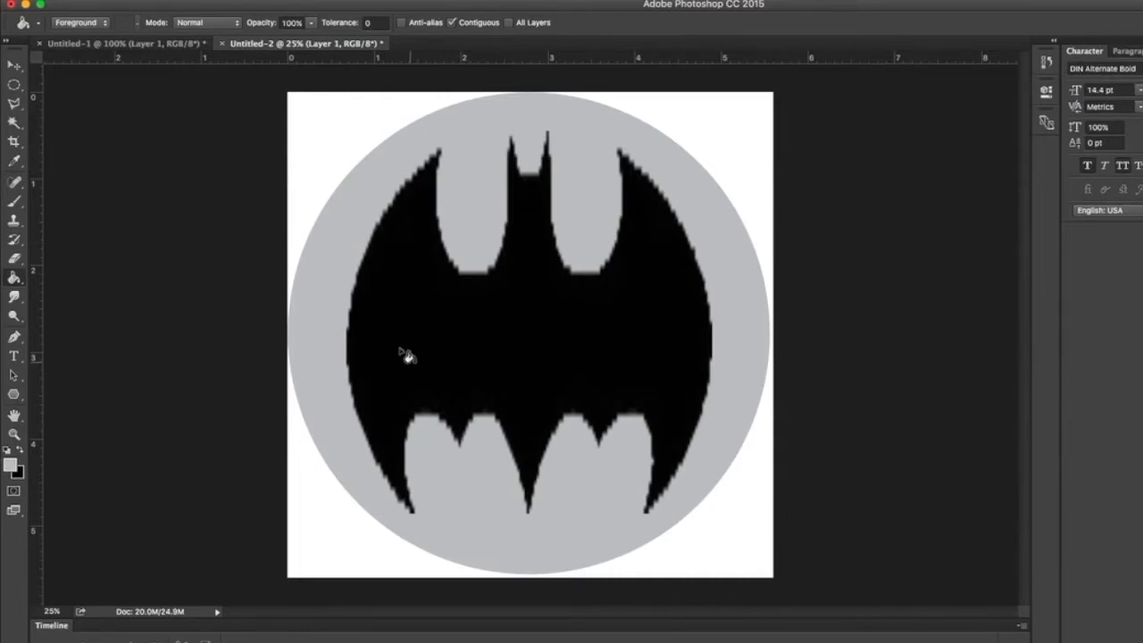
Switch to the Polygonal Lasso to trace the bat outline by hand.
{"action": "left_click", "coordinate": [15, 108]}
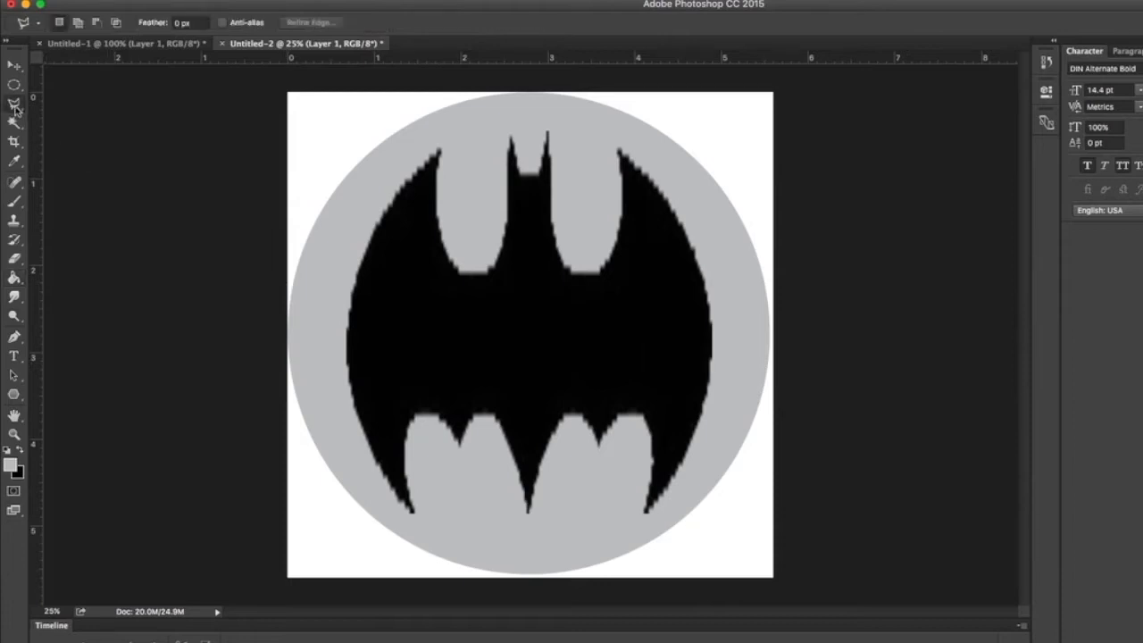
{"action": "mouse_move", "coordinate": [636, 165]}
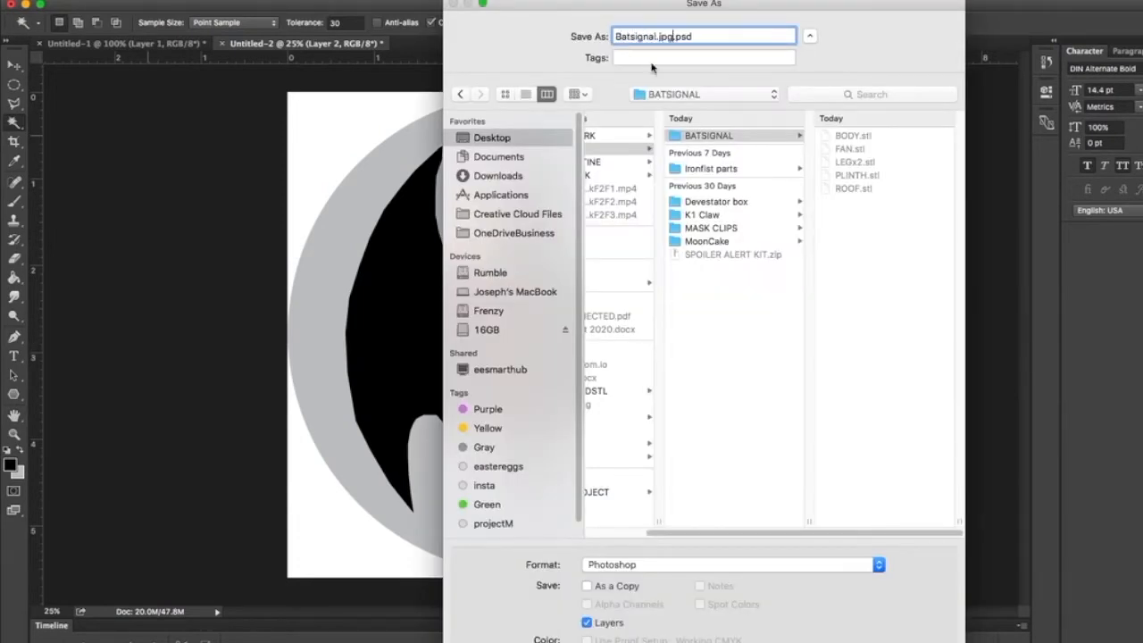
Save the design as Batsignal.jpg in JPEG format.
{"action": "left_click", "coordinate": [877, 563]}
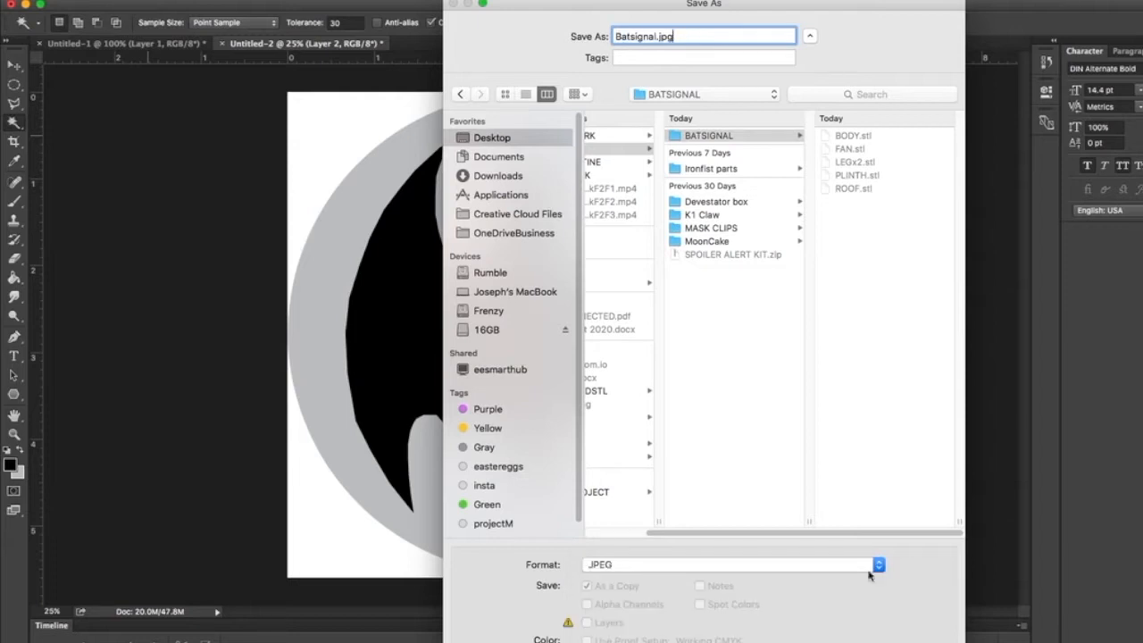
{"action": "mouse_move", "coordinate": [871, 576]}
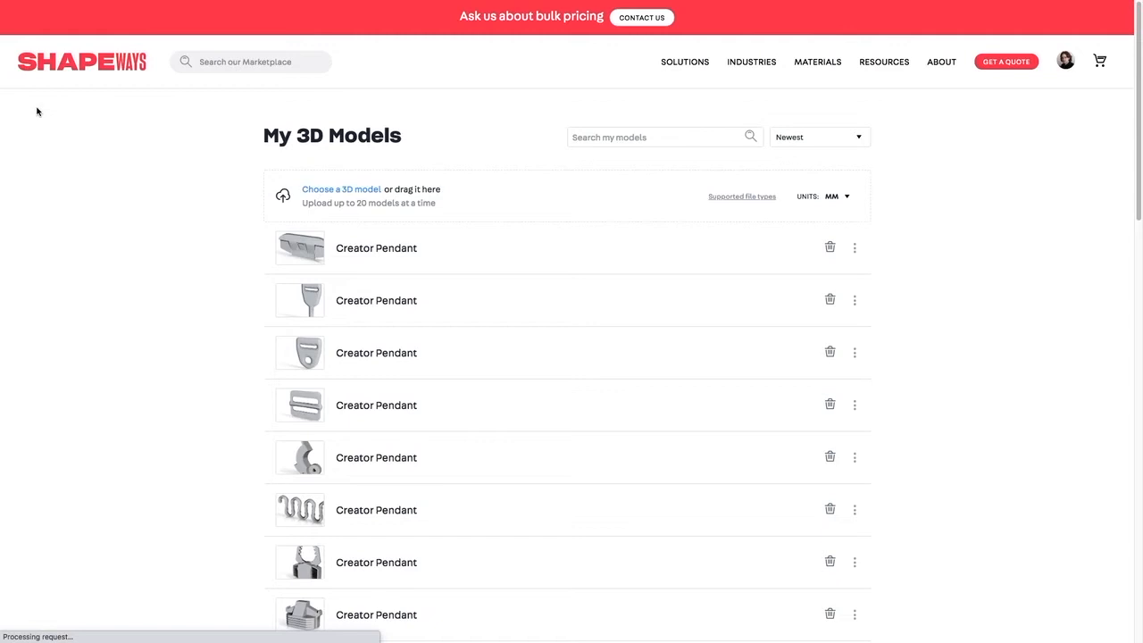
{"action": "mouse_move", "coordinate": [1044, 67]}
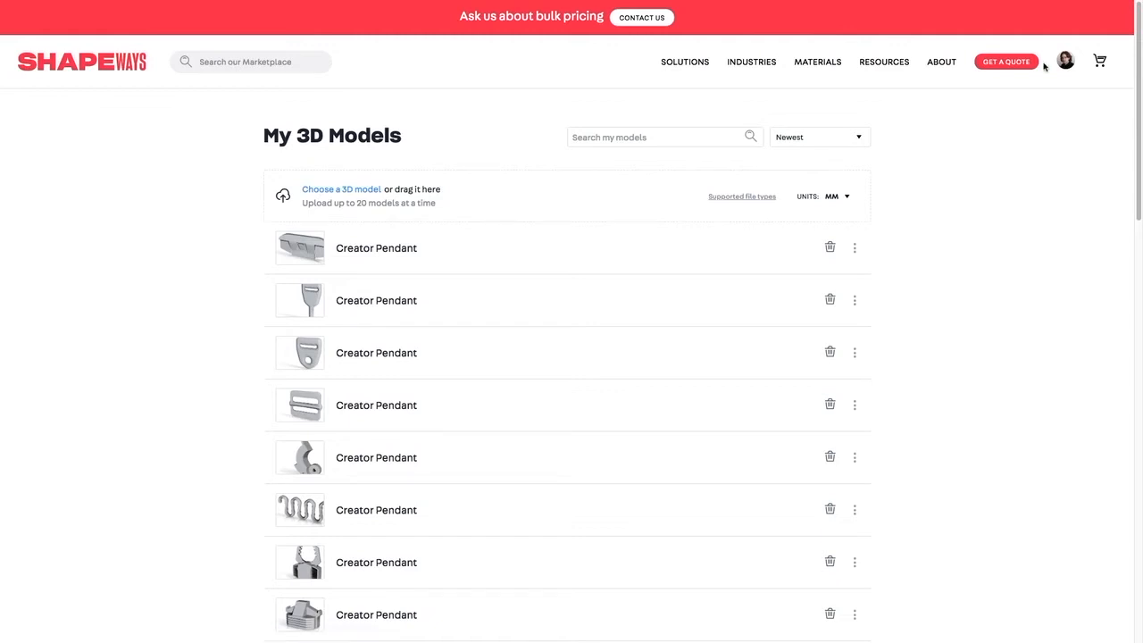
Go from My 3D Models to the Easy 3D Printing Apps page.
{"action": "left_click", "coordinate": [1058, 60]}
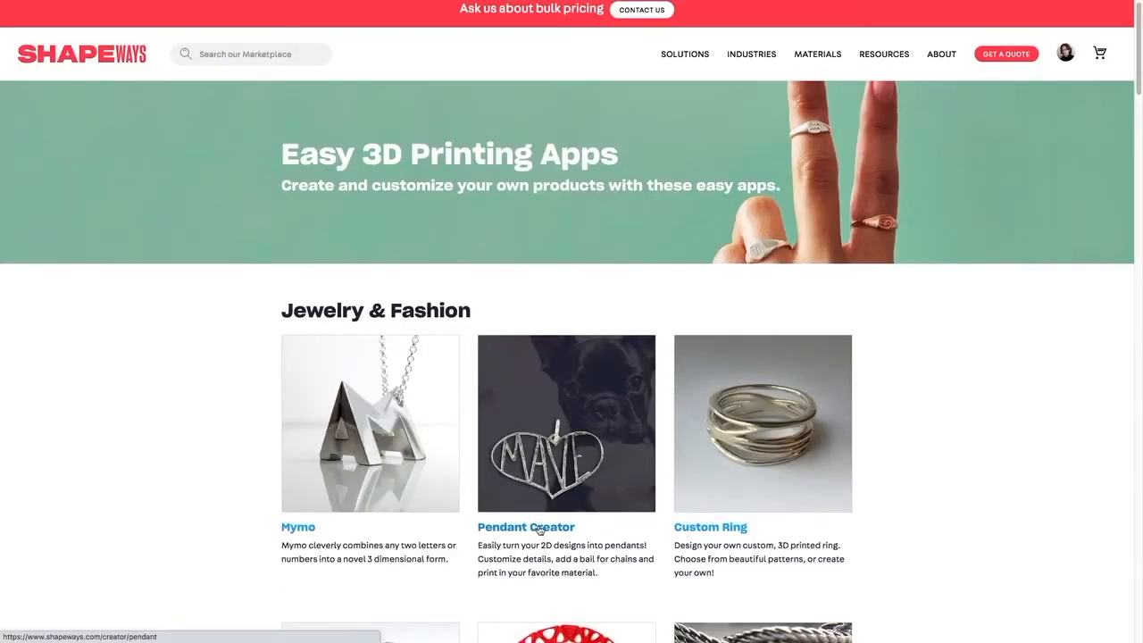
Preview the MOM heart sample pendant from several angles, then switch to the plain heart design.
{"action": "left_click", "coordinate": [525, 527]}
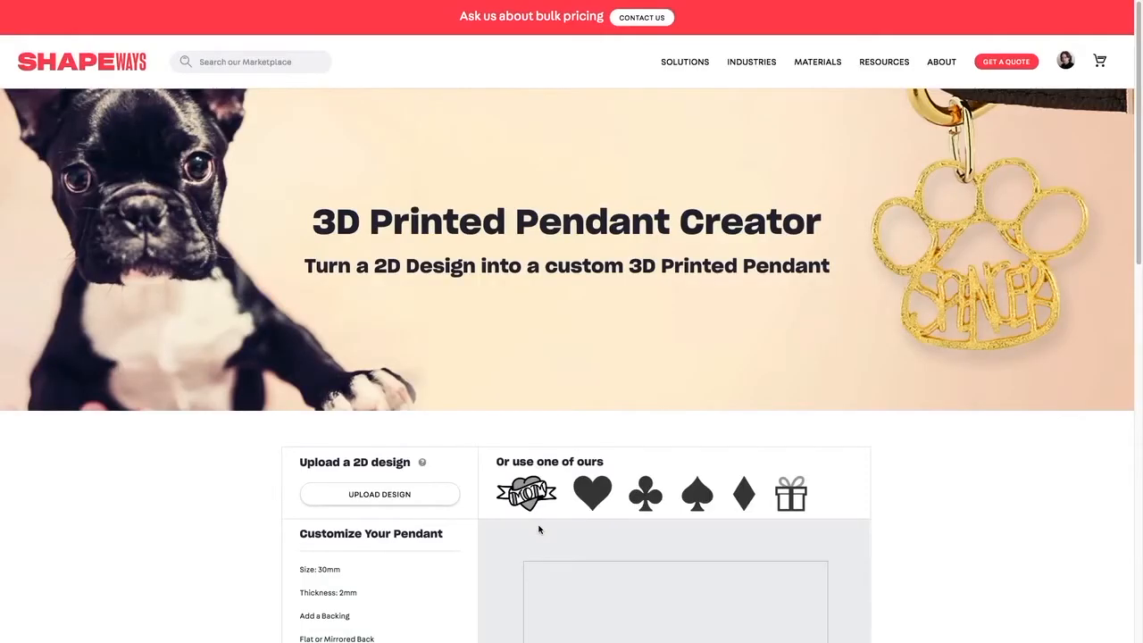
{"action": "scroll", "scroll_direction": "down", "scroll_amount": 3}
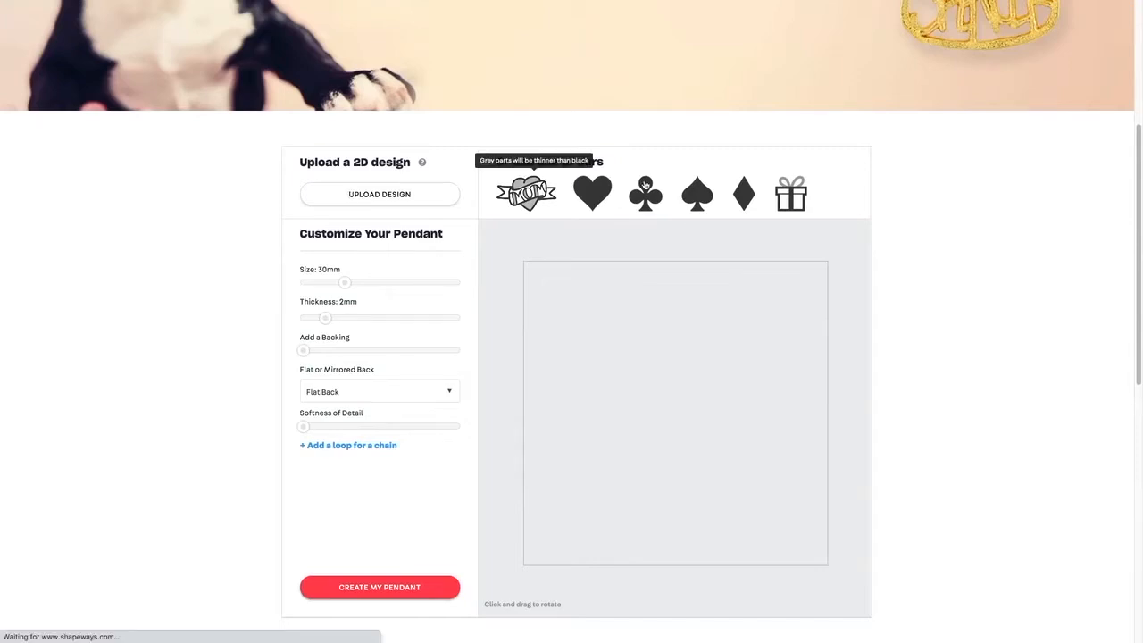
{"action": "left_click", "coordinate": [525, 194]}
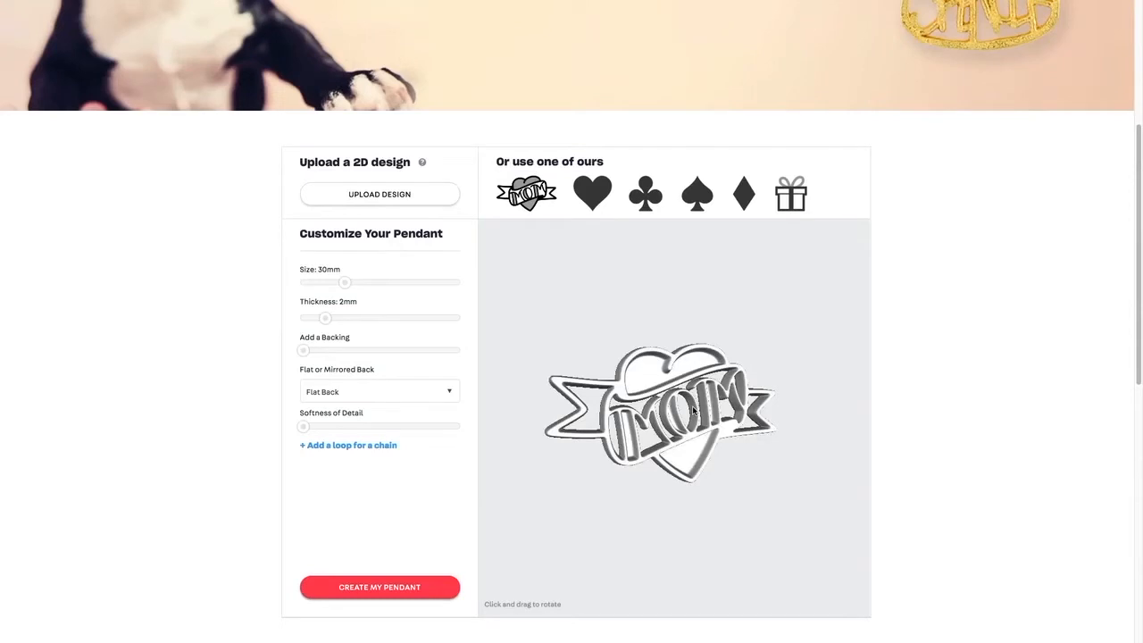
{"action": "left_click_drag", "start_coordinate": [661, 410], "coordinate": [723, 428]}
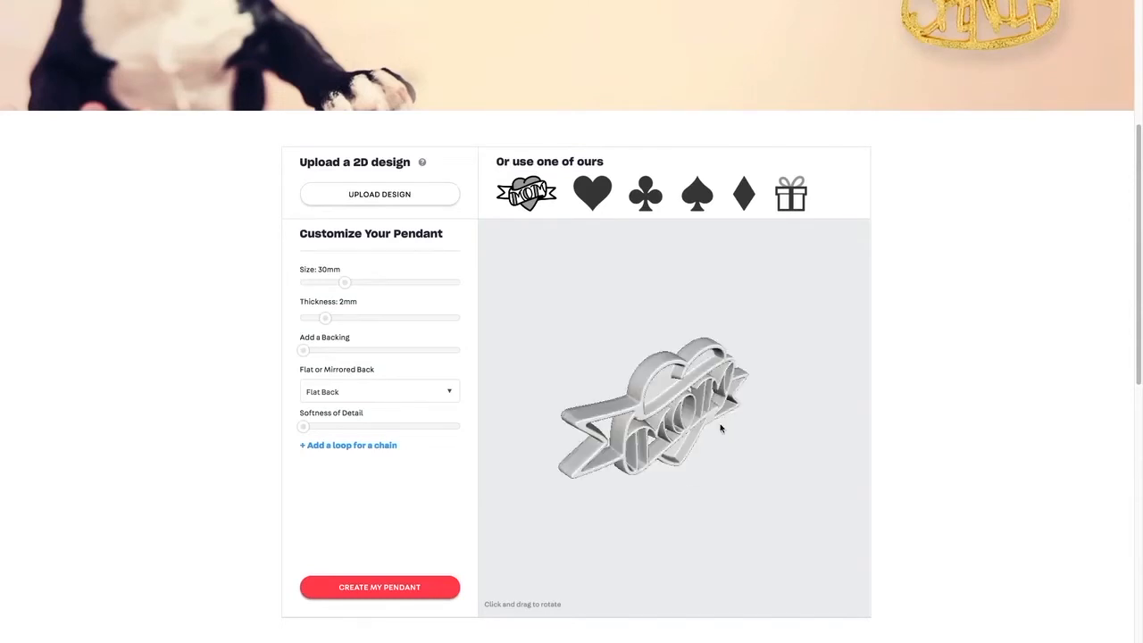
{"action": "left_click_drag", "start_coordinate": [721, 428], "coordinate": [714, 412]}
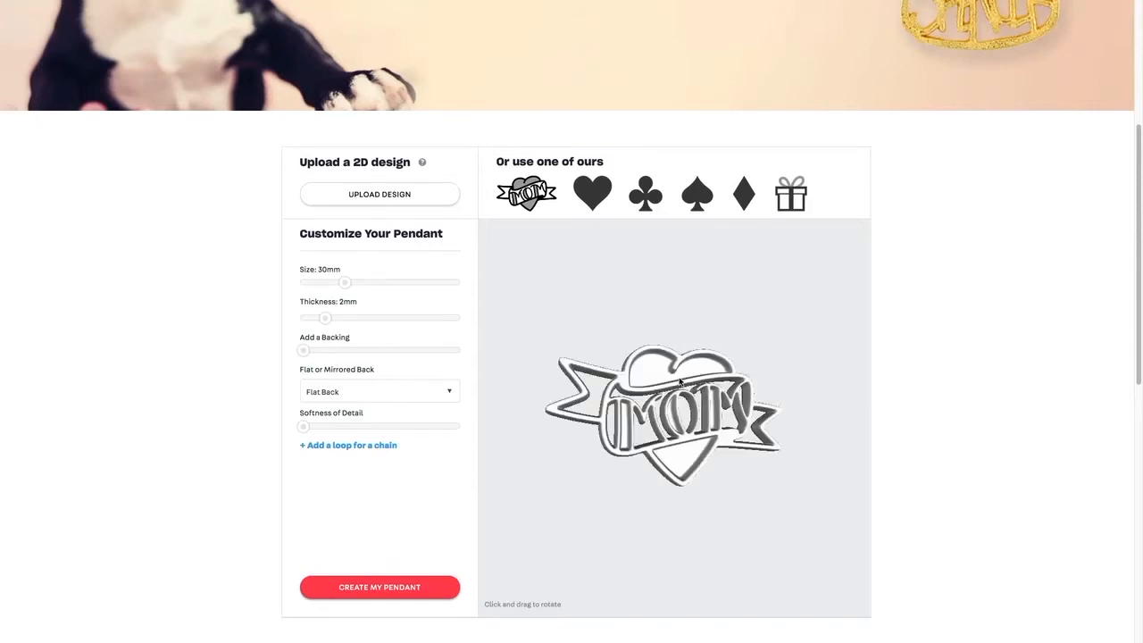
{"action": "left_click_drag", "start_coordinate": [679, 383], "coordinate": [632, 361]}
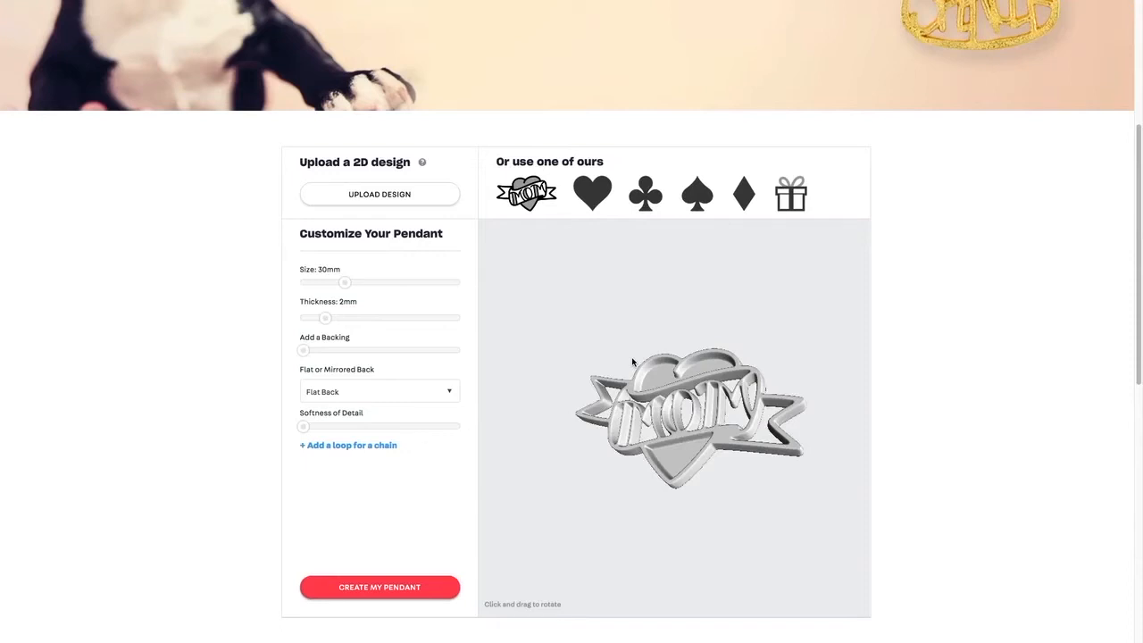
{"action": "left_click", "coordinate": [591, 193]}
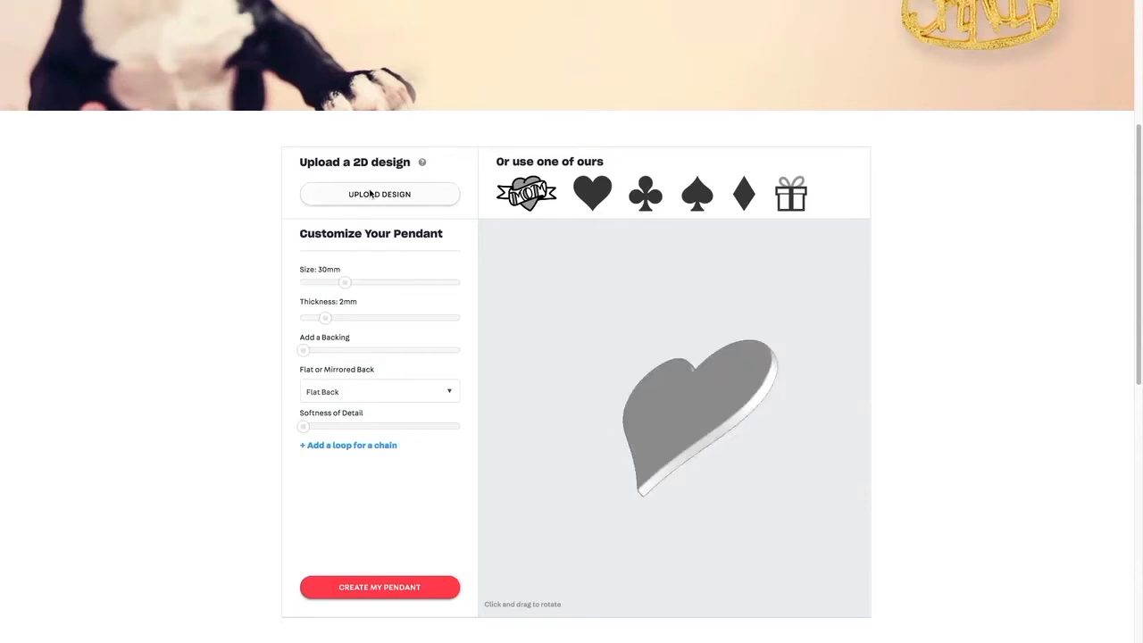
Enlarge the bat-logo pendant to 56.1 mm with the Size slider and inspect its edge.
{"action": "scroll", "scroll_direction": "down", "scroll_amount": 3}
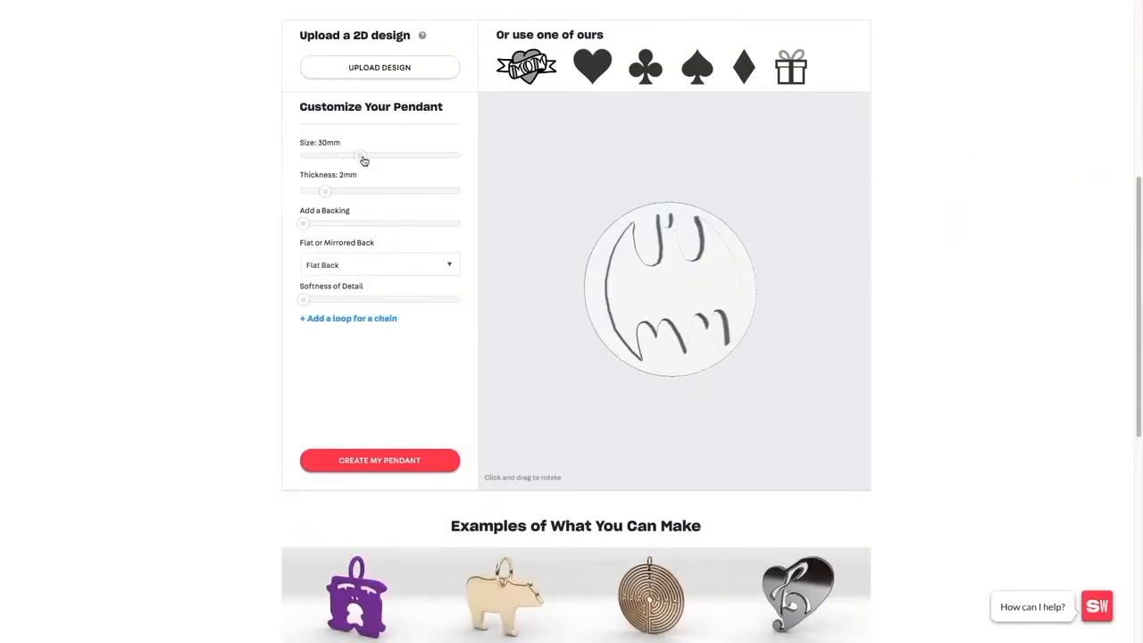
{"action": "left_click_drag", "start_coordinate": [359, 155], "coordinate": [388, 156]}
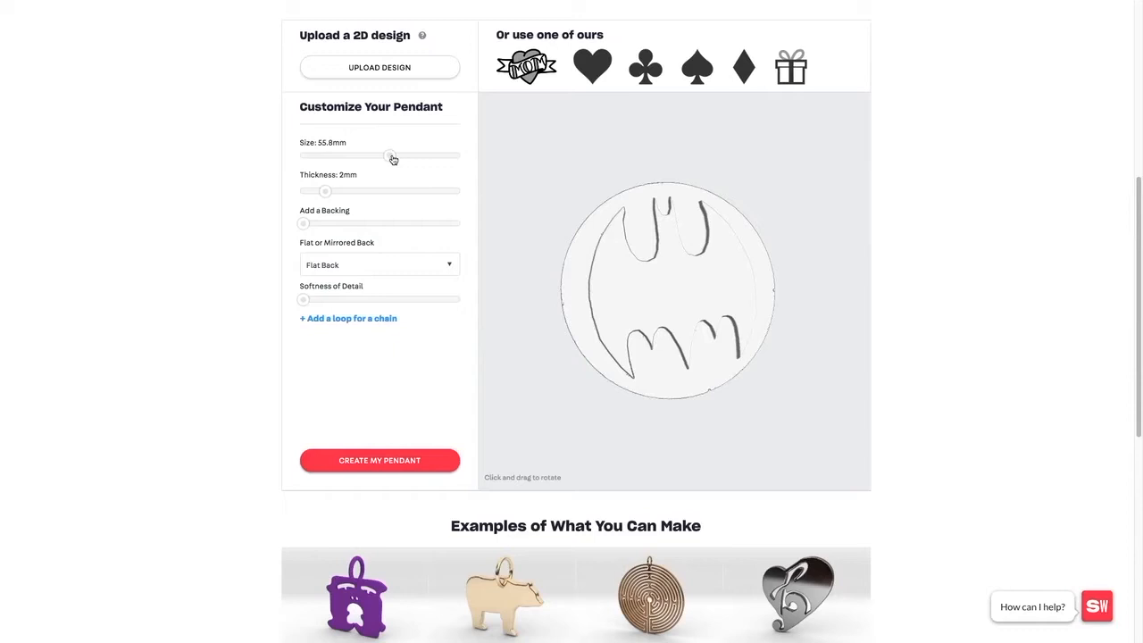
{"action": "left_click_drag", "start_coordinate": [386, 155], "coordinate": [391, 156]}
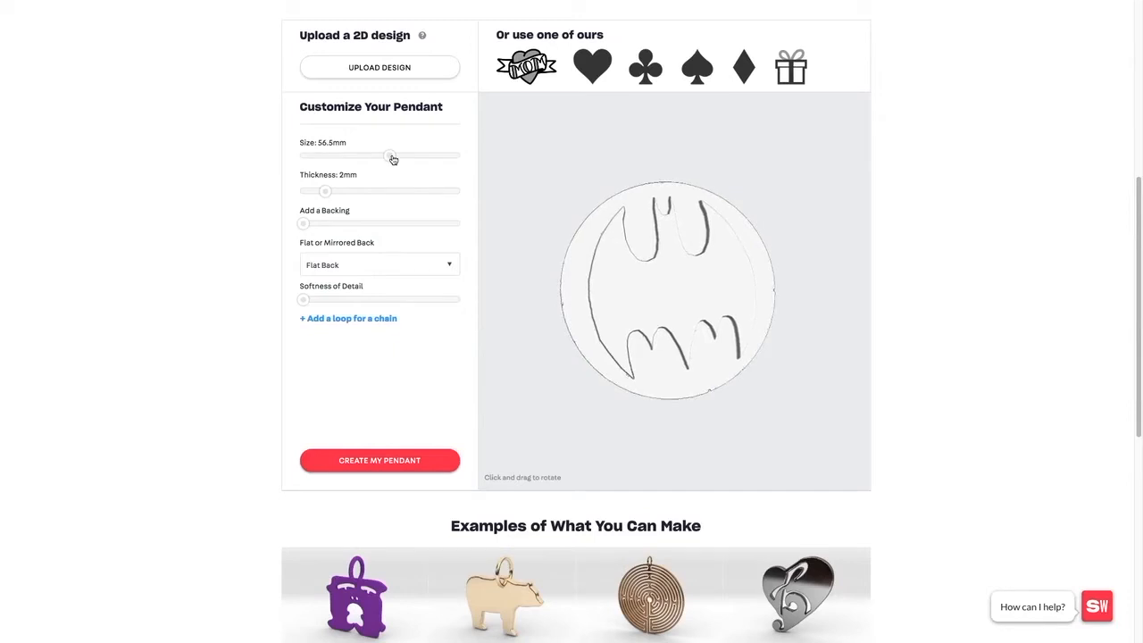
{"action": "left_click_drag", "start_coordinate": [391, 156], "coordinate": [388, 155]}
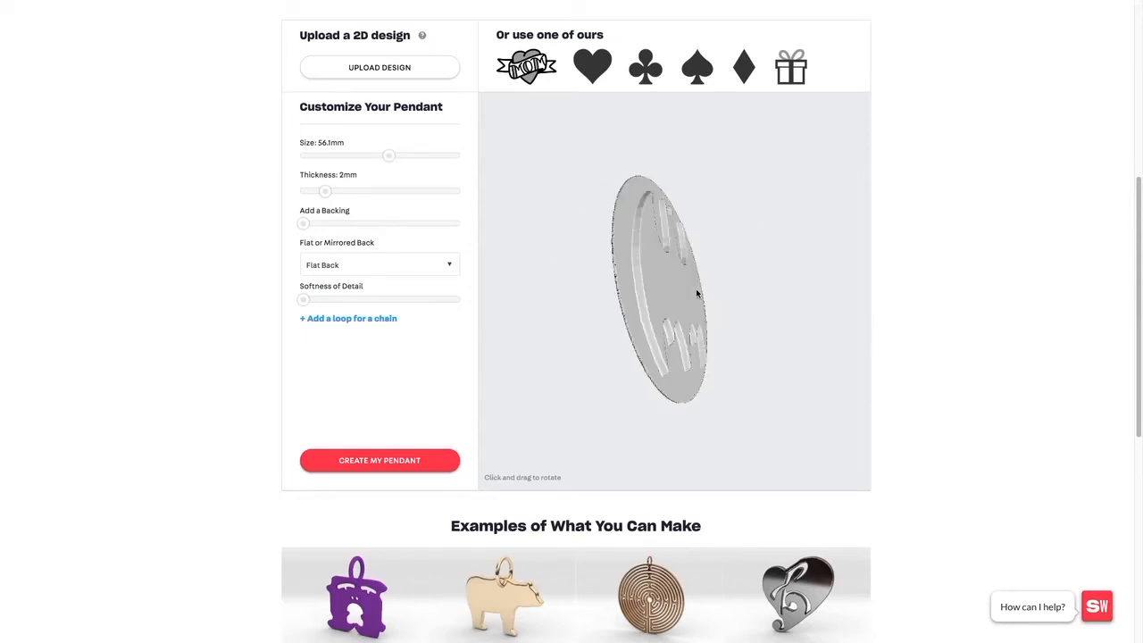
{"action": "left_click_drag", "start_coordinate": [697, 295], "coordinate": [624, 223]}
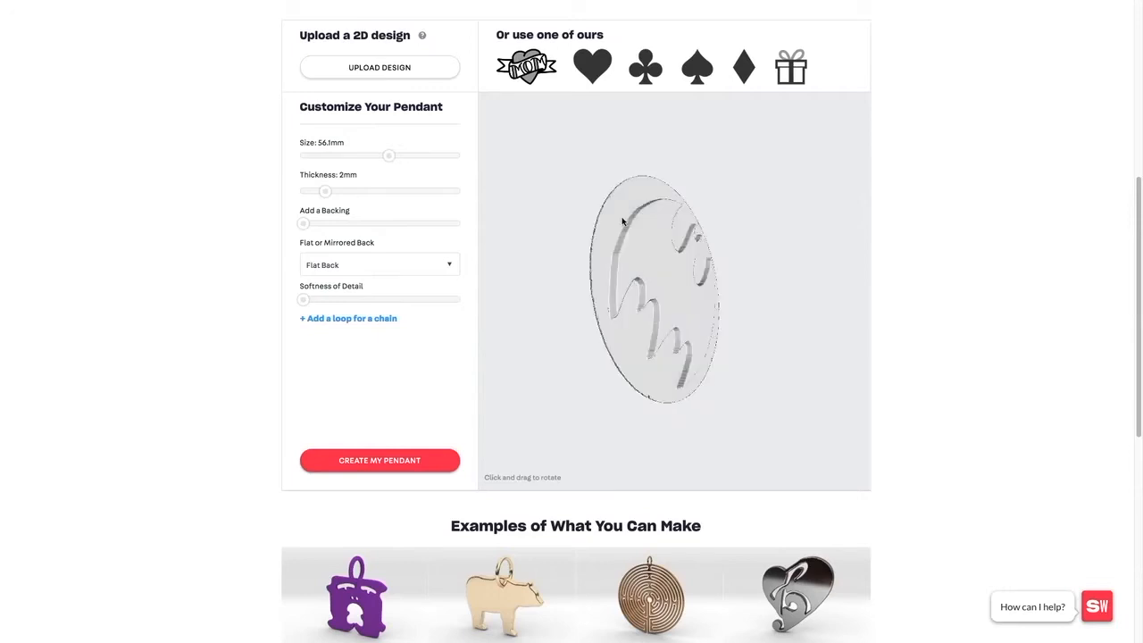
{"action": "left_click_drag", "start_coordinate": [623, 222], "coordinate": [522, 274]}
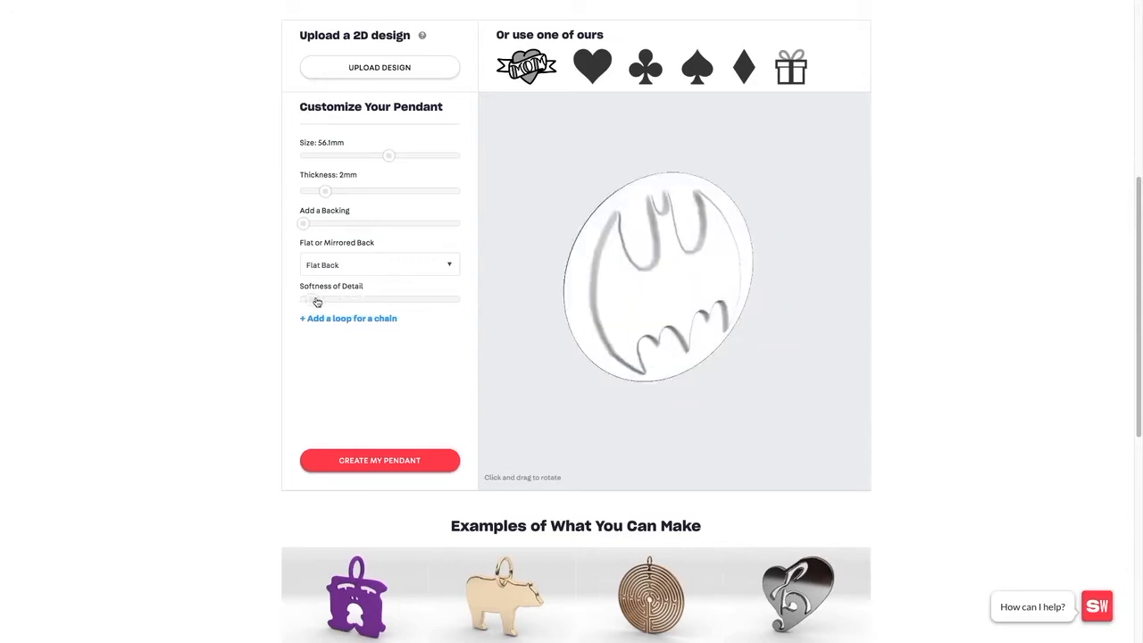
Try a mirrored back on the pendant, then return it to a flat back.
{"action": "left_click", "coordinate": [380, 264]}
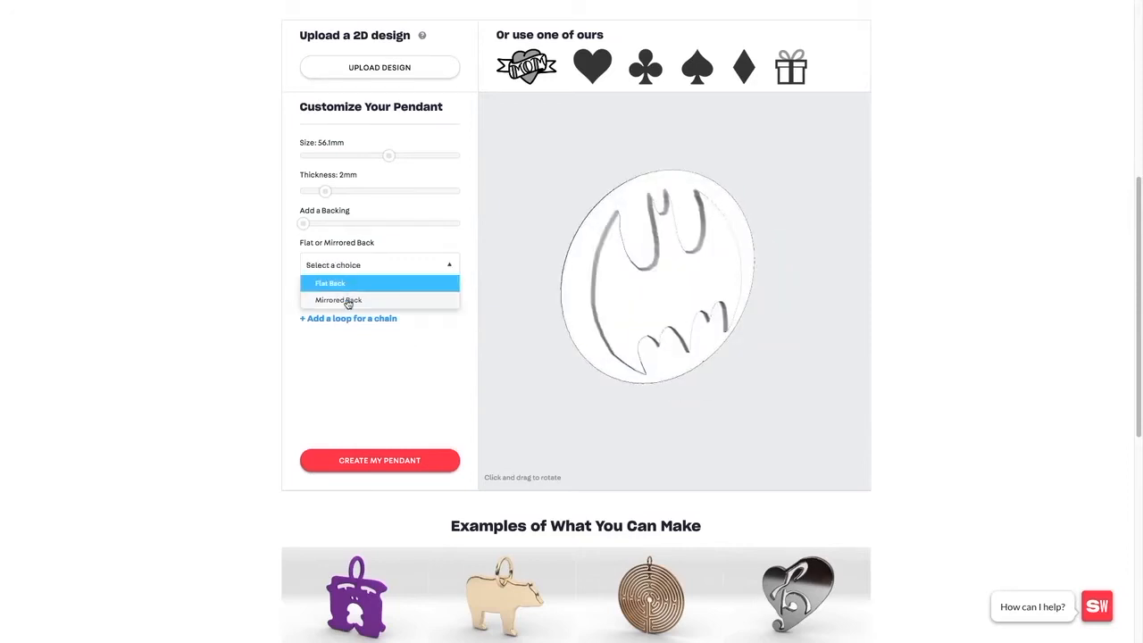
{"action": "left_click", "coordinate": [337, 299]}
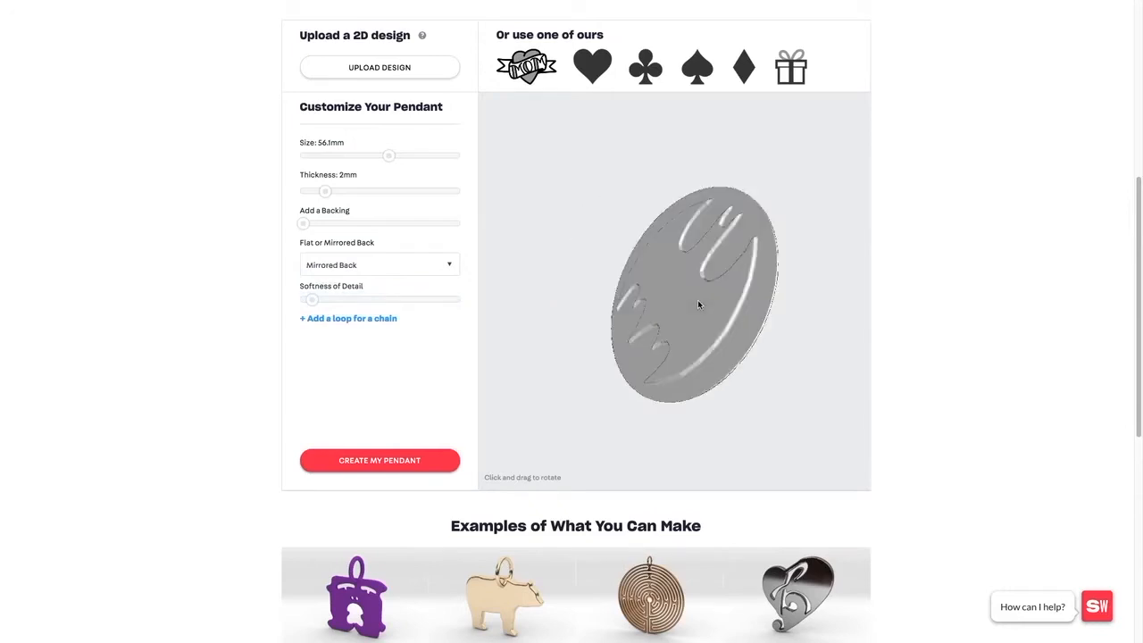
{"action": "left_click_drag", "start_coordinate": [696, 303], "coordinate": [689, 296]}
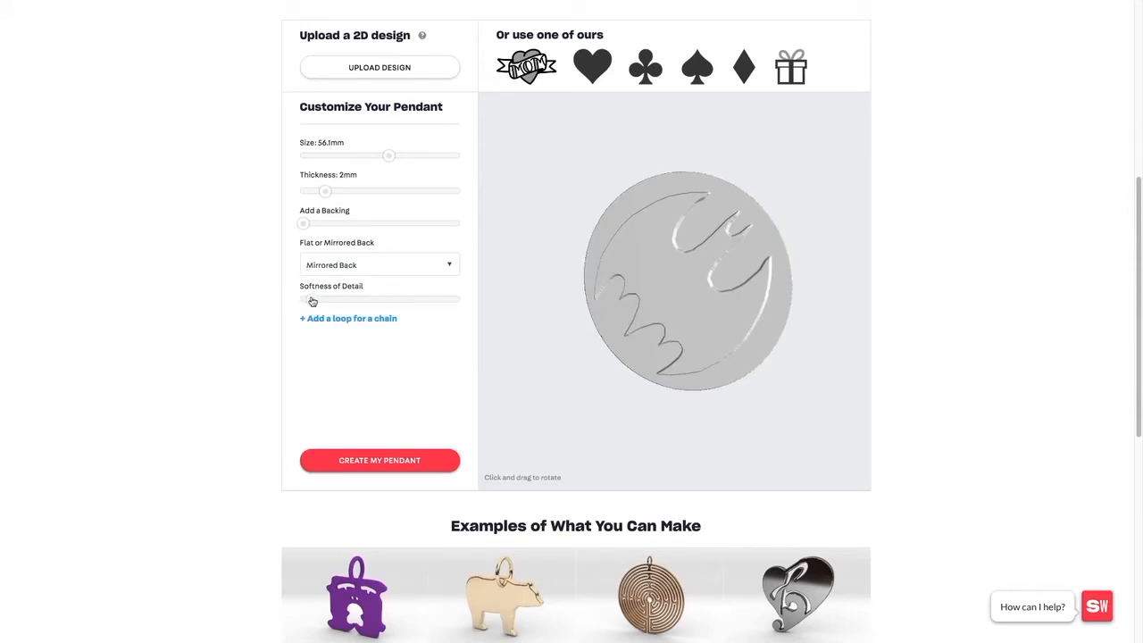
{"action": "left_click", "coordinate": [379, 264]}
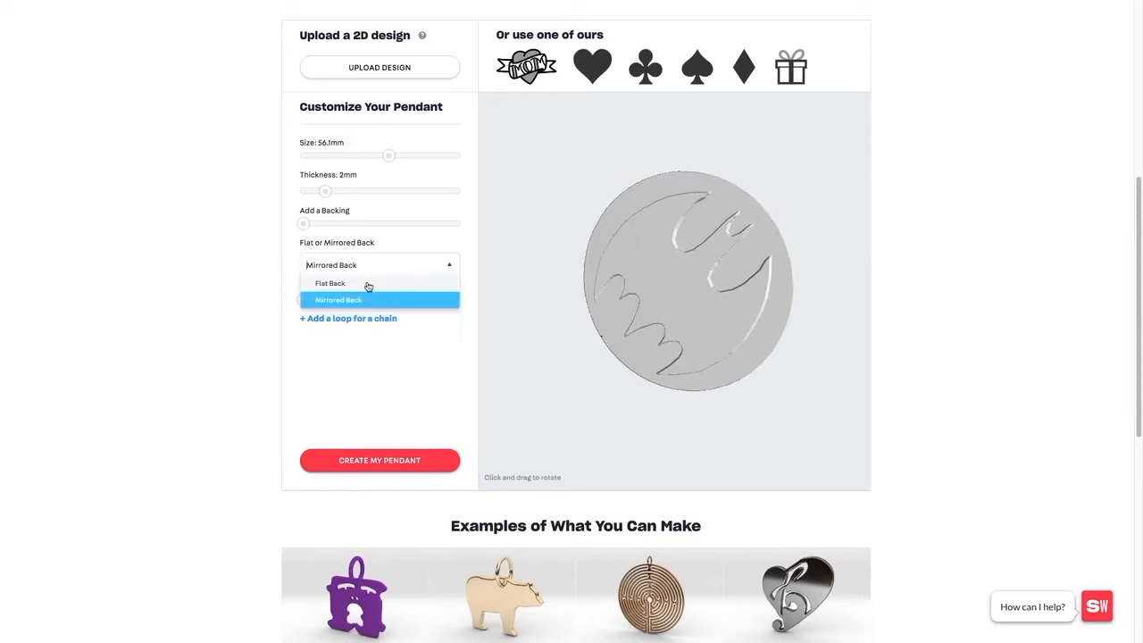
{"action": "left_click", "coordinate": [330, 283]}
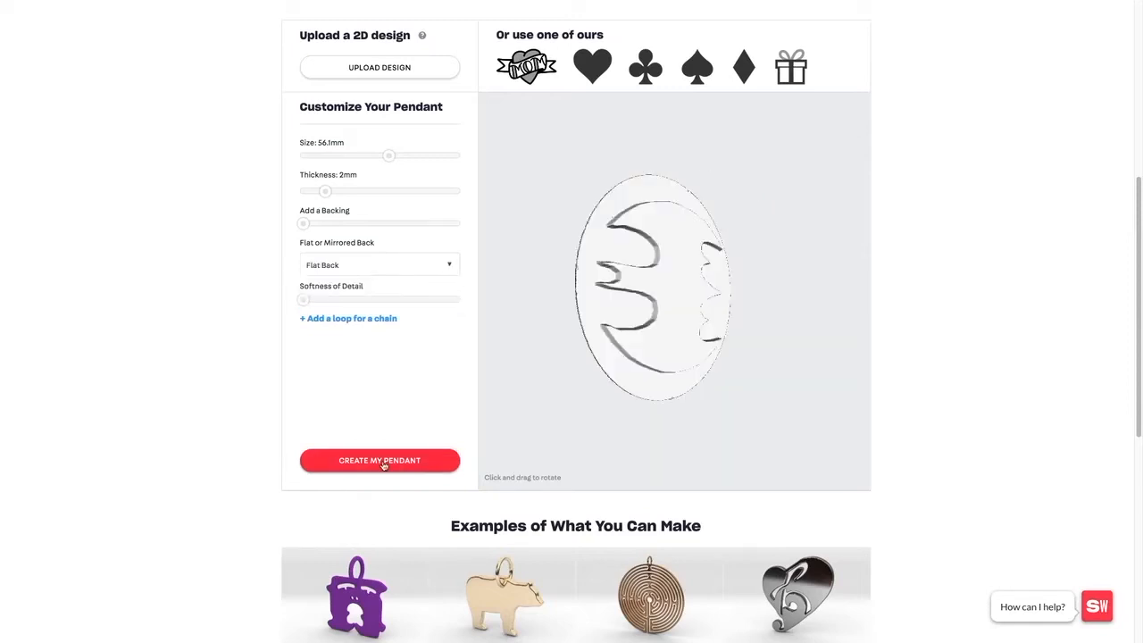
Create the pendant to reach material pricing, then go to the saved My 3D Models list.
{"action": "left_click", "coordinate": [380, 460]}
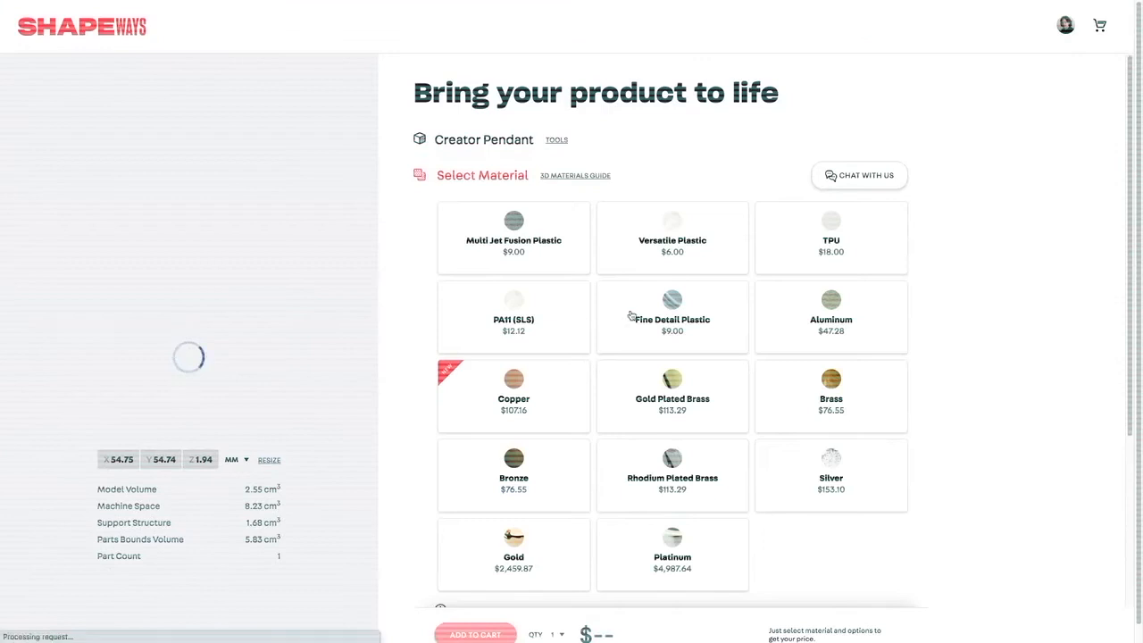
{"action": "left_click", "coordinate": [1063, 25]}
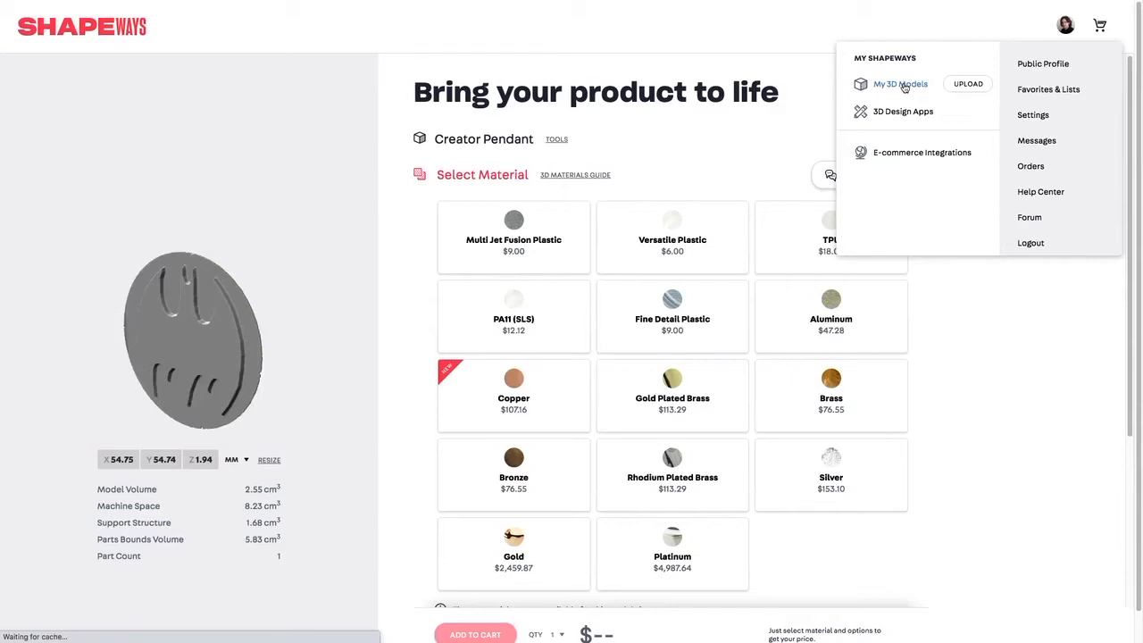
{"action": "left_click", "coordinate": [898, 83]}
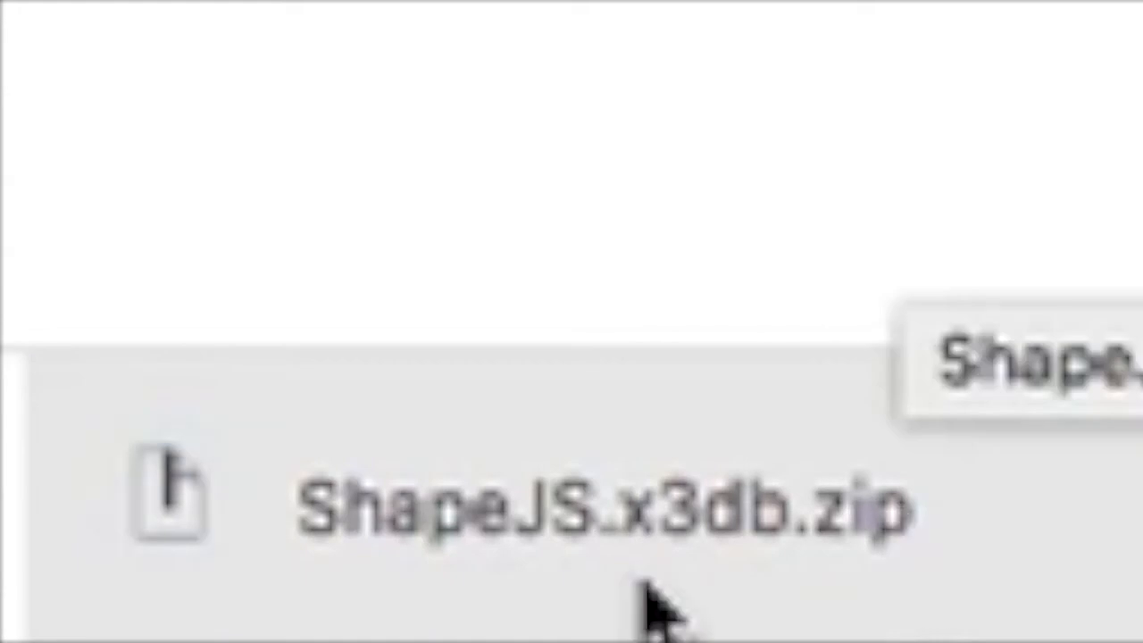
{"action": "mouse_move", "coordinate": [657, 571]}
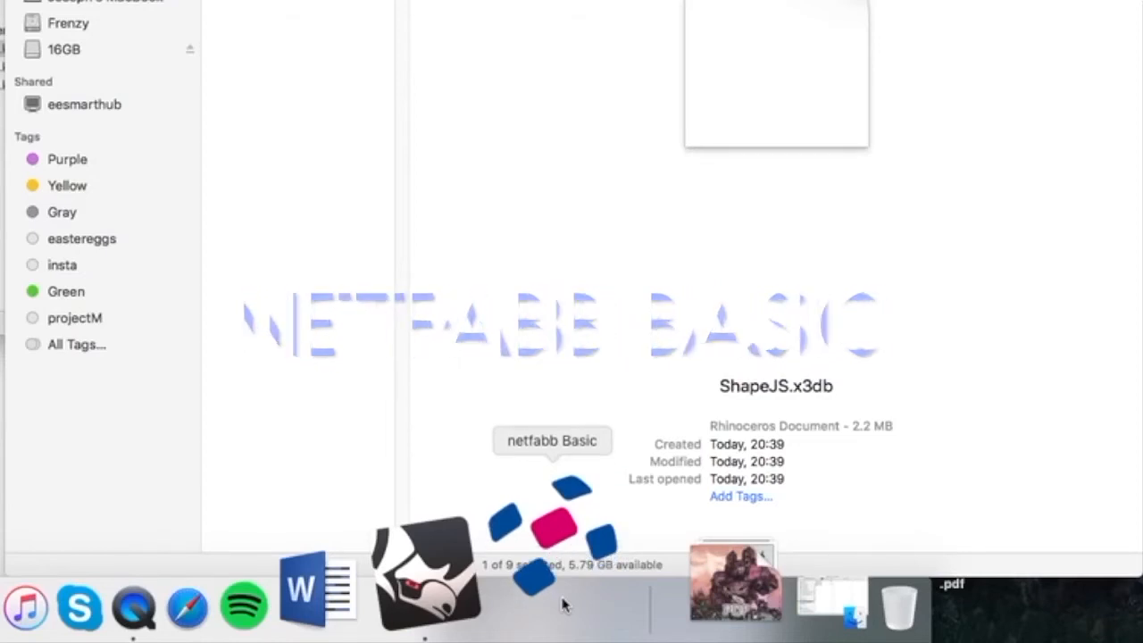
Launch netfabb Studio Basic full-screen and bring up the Part menu for adding parts.
{"action": "left_click", "coordinate": [427, 576]}
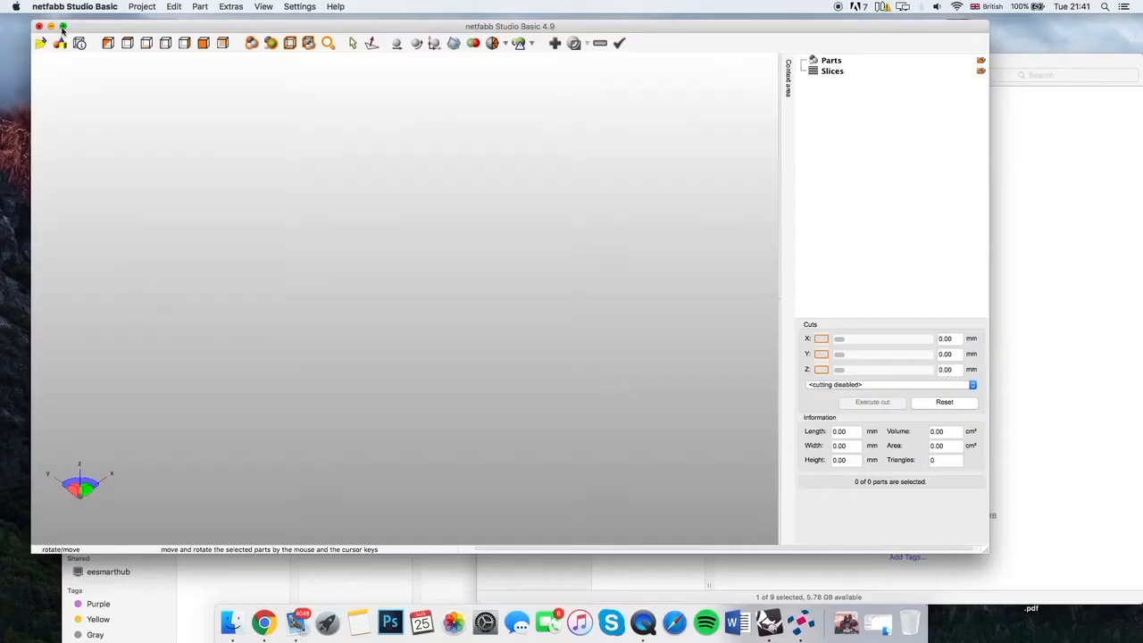
{"action": "left_click", "coordinate": [63, 26]}
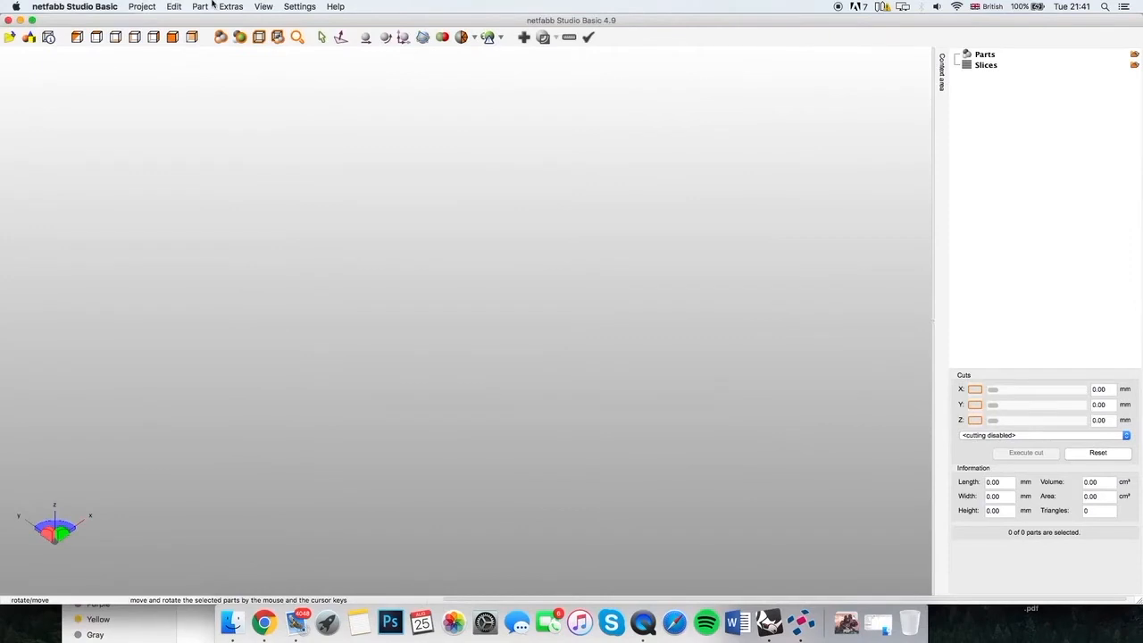
{"action": "left_click", "coordinate": [200, 6]}
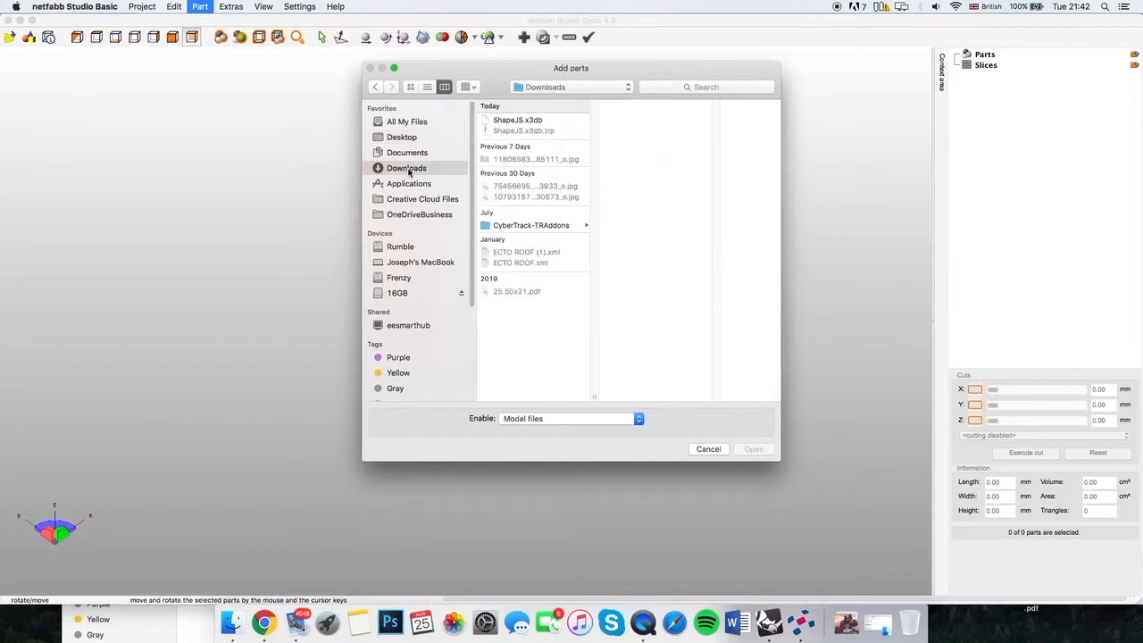
Load the downloaded ShapeJS.x3db bat-logo model as a part.
{"action": "left_click", "coordinate": [753, 449]}
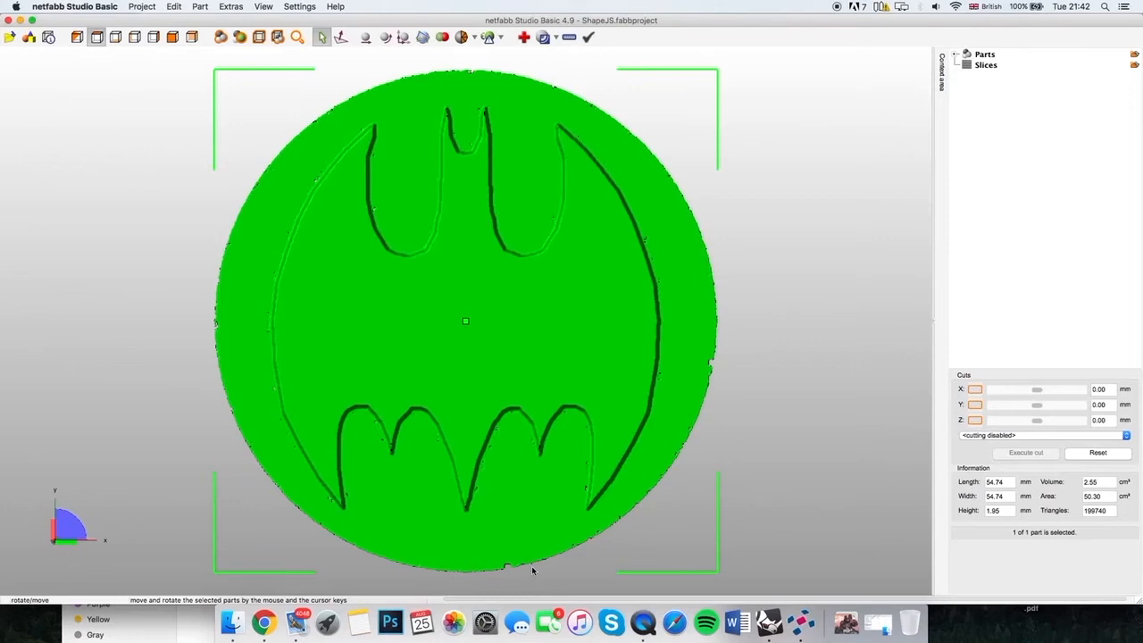
{"action": "mouse_move", "coordinate": [638, 151]}
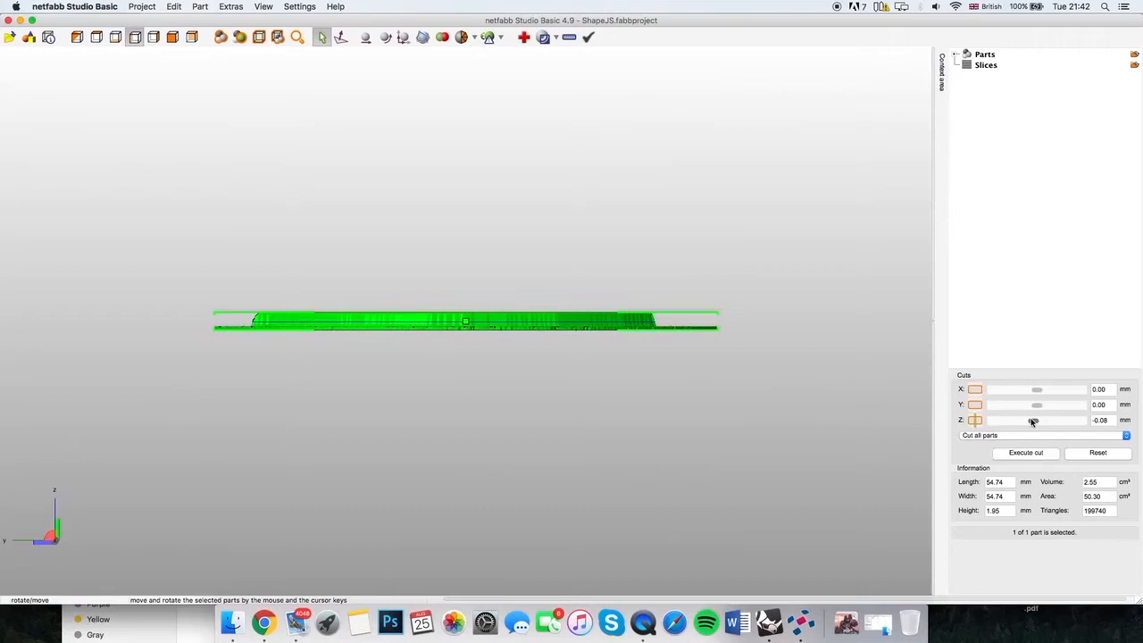
Cut the model horizontally at Z 0.16 mm and remove ShapeJS (Cut 2), keeping Cut 1.
{"action": "left_click_drag", "start_coordinate": [1037, 419], "coordinate": [1031, 420]}
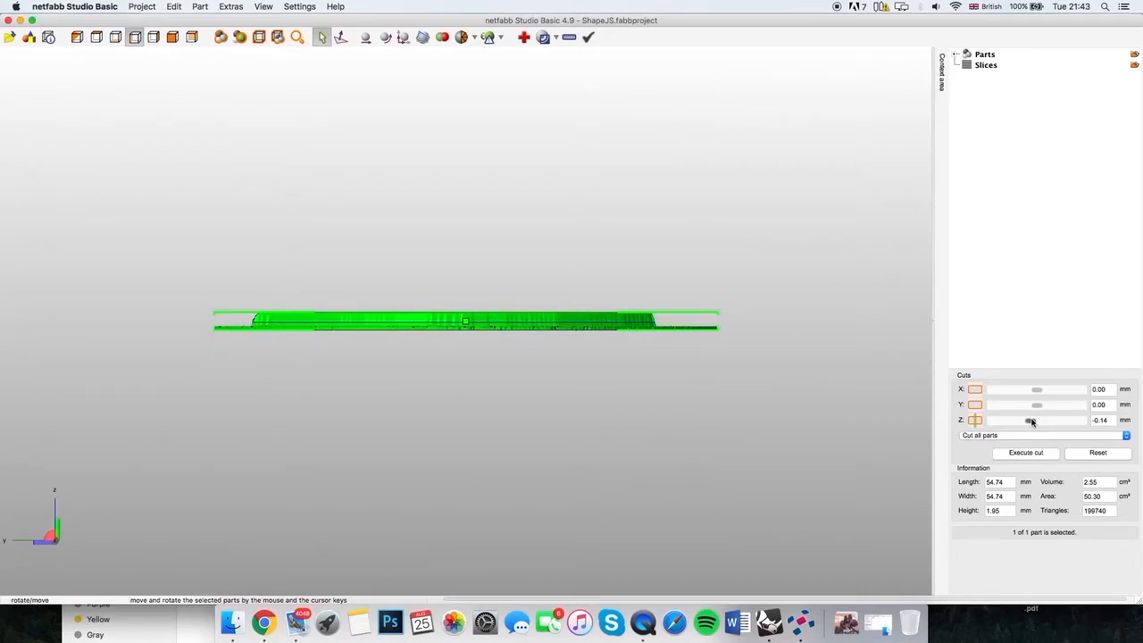
{"action": "left_click_drag", "start_coordinate": [1028, 420], "coordinate": [1043, 419]}
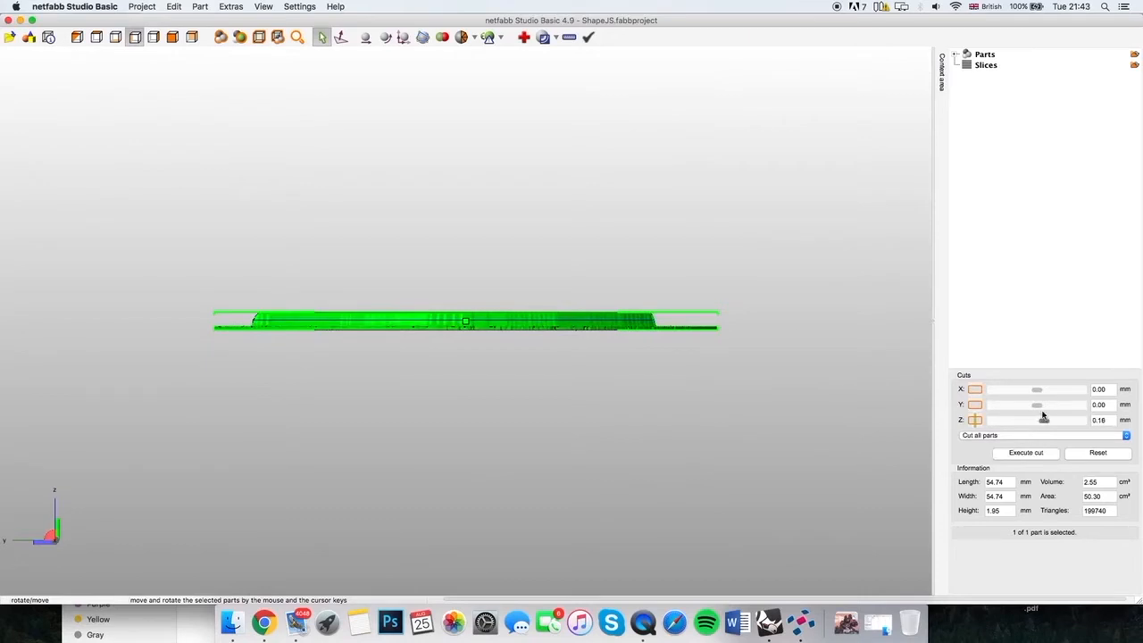
{"action": "left_click", "coordinate": [1025, 453]}
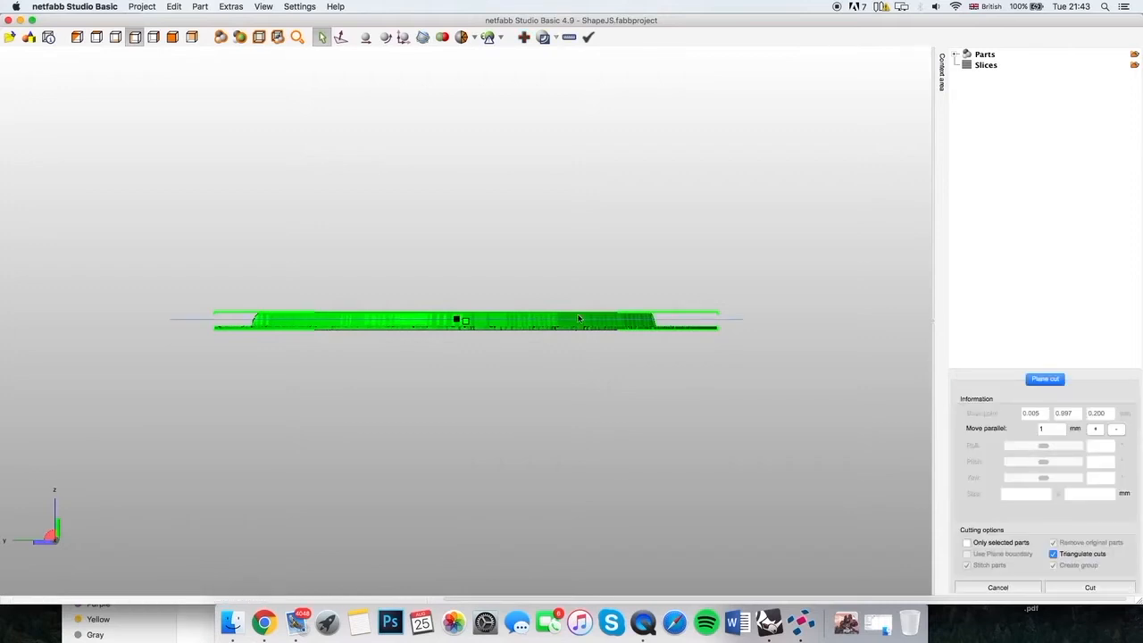
{"action": "left_click", "coordinate": [1089, 587]}
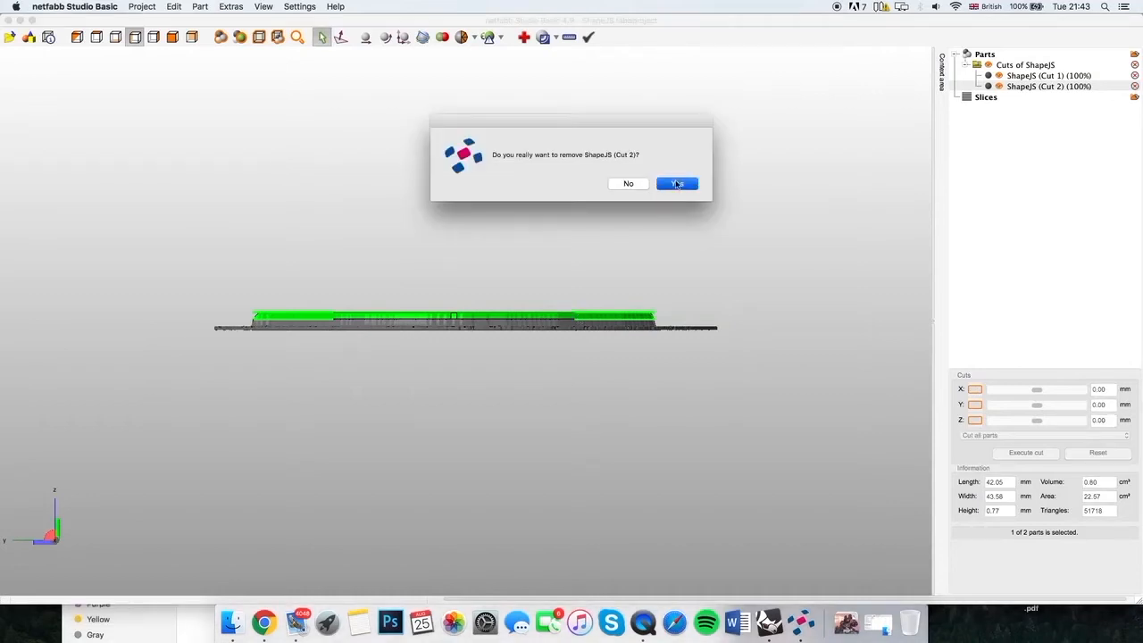
{"action": "left_click", "coordinate": [676, 183]}
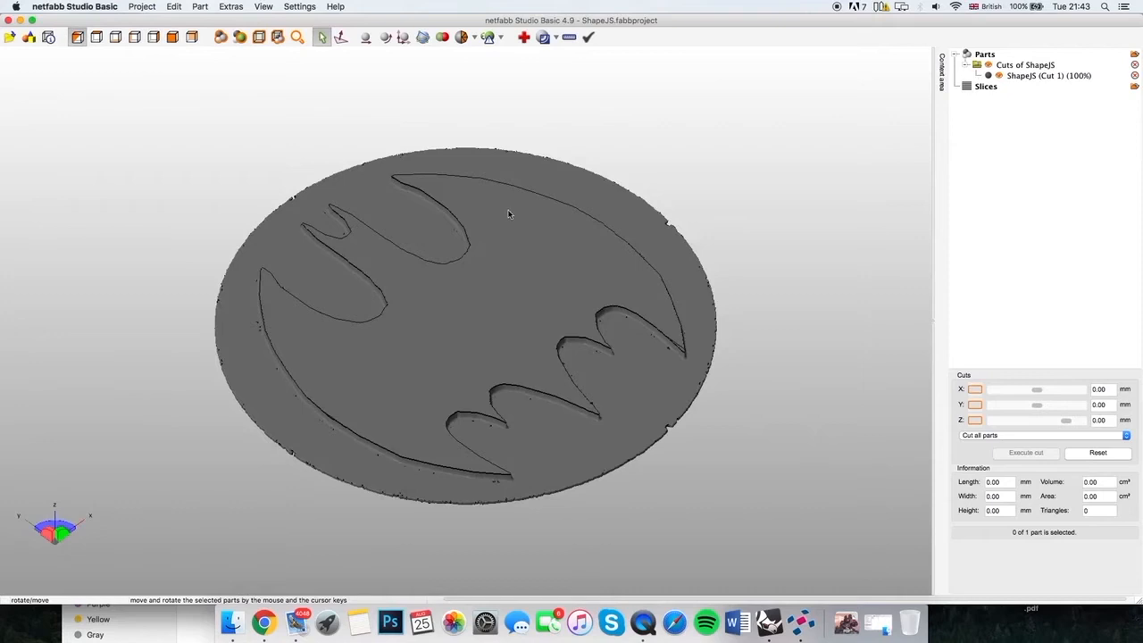
Start exporting ShapeJS (Cut 1) as an STL named FULL_LENS in the BATSIGNAL folder.
{"action": "left_click", "coordinate": [174, 6]}
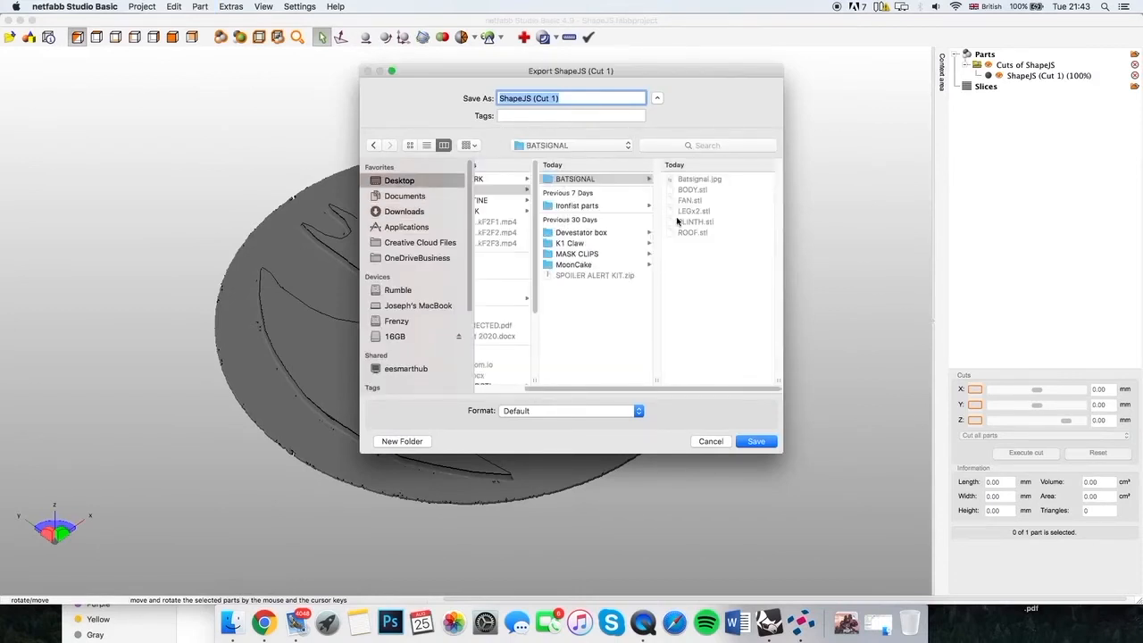
{"action": "type", "text": "FULL_LENS"}
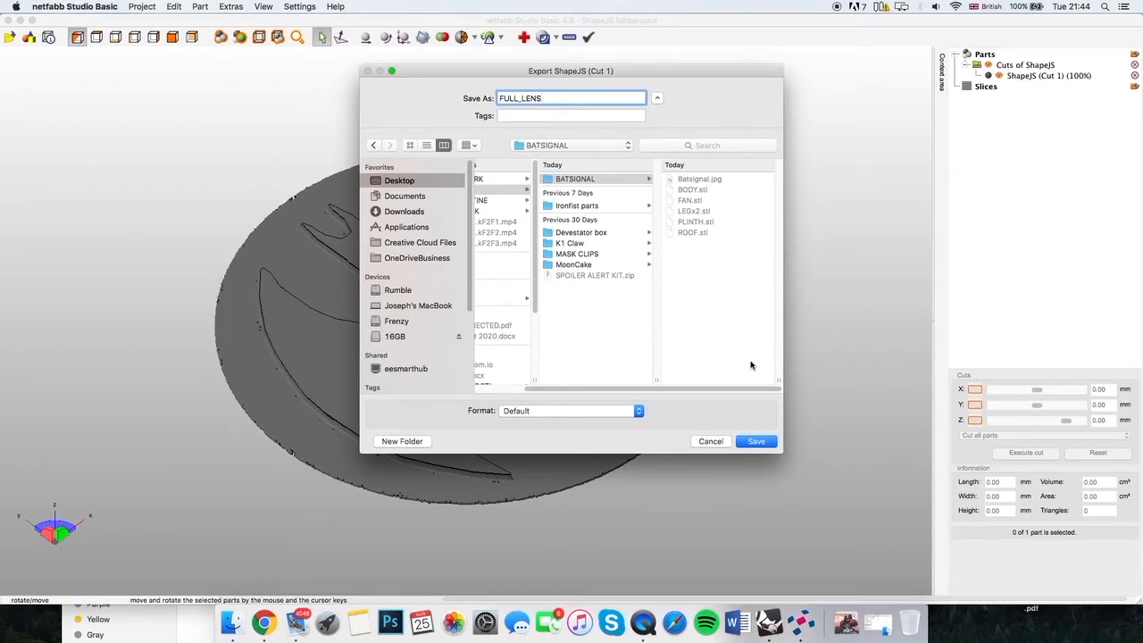
Save FULL_LENS.stl, then set the Z cut plane below the logo at about -0.56 mm.
{"action": "left_click", "coordinate": [755, 441]}
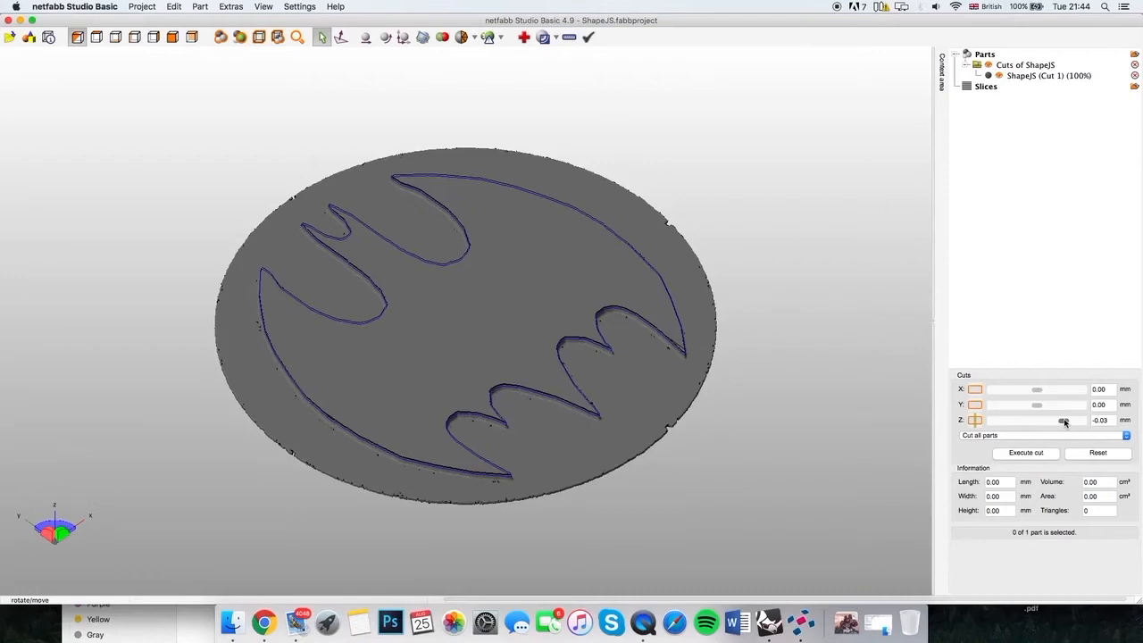
{"action": "left_click_drag", "start_coordinate": [1062, 419], "coordinate": [1080, 420]}
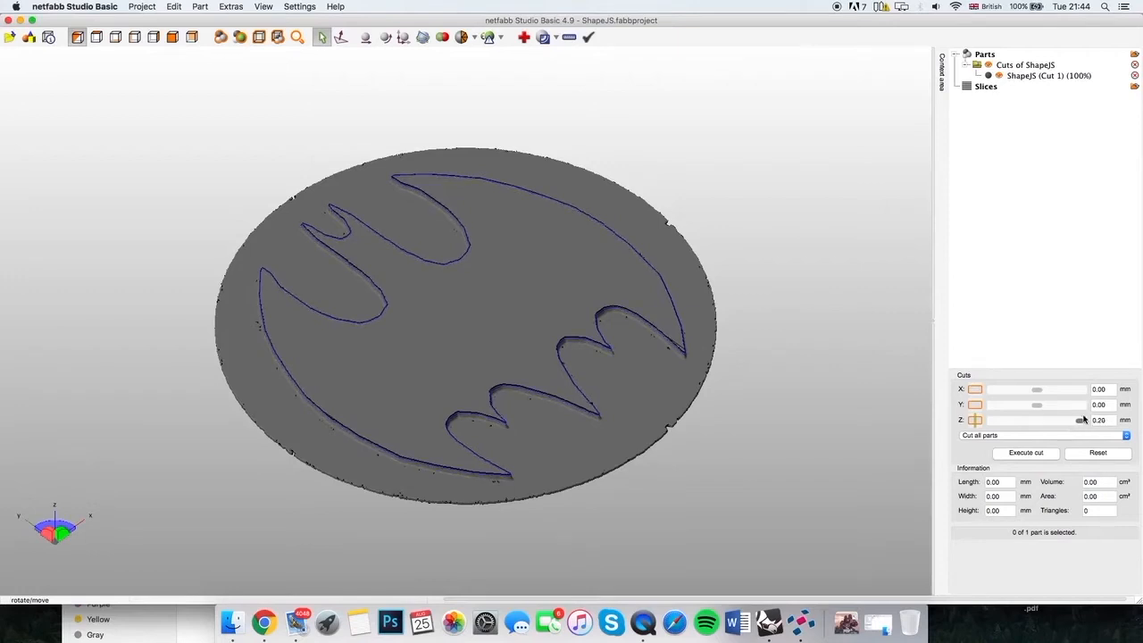
{"action": "left_click_drag", "start_coordinate": [1080, 420], "coordinate": [1023, 420]}
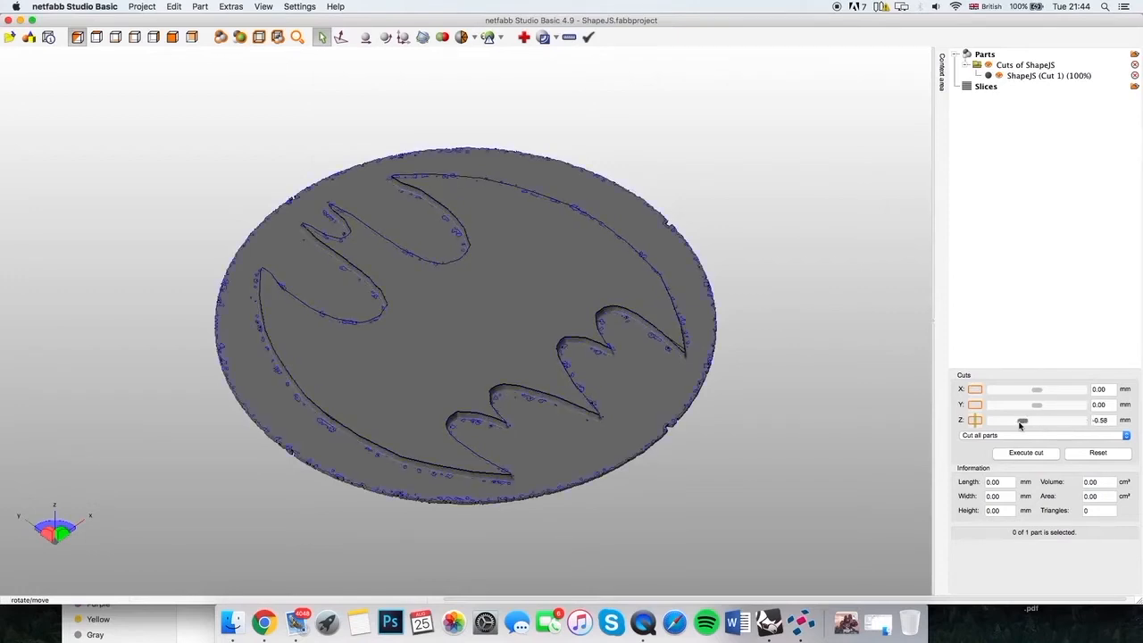
{"action": "left_click_drag", "start_coordinate": [1023, 419], "coordinate": [1024, 419]}
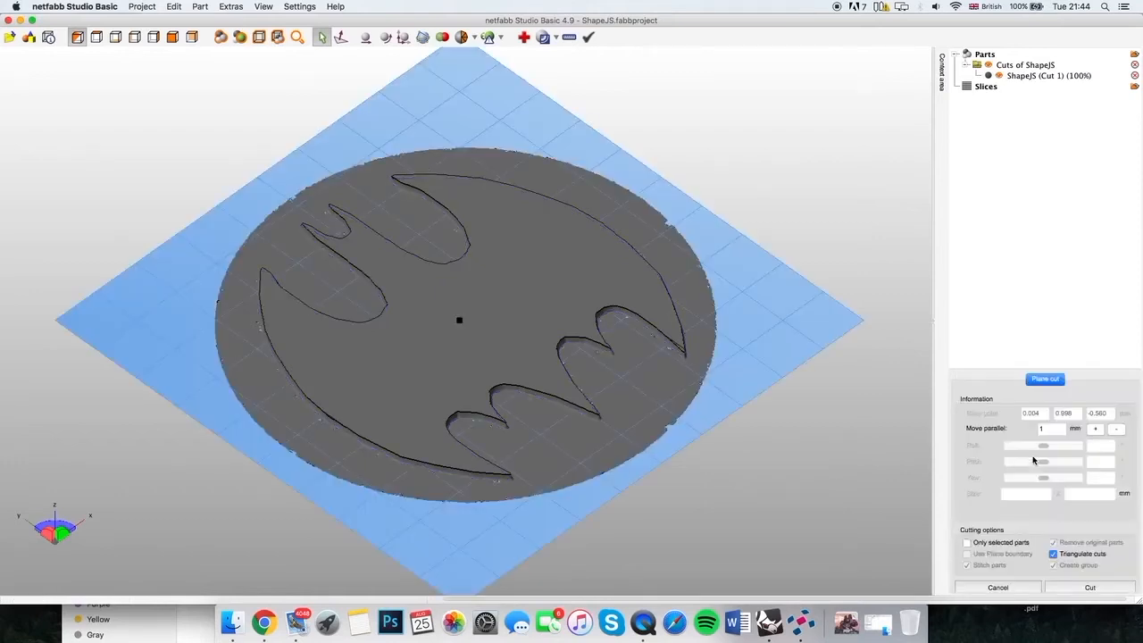
Cut the lens flat, remove the upper slice, and start exporting the base as HALF_LENS.
{"action": "left_click", "coordinate": [1089, 587]}
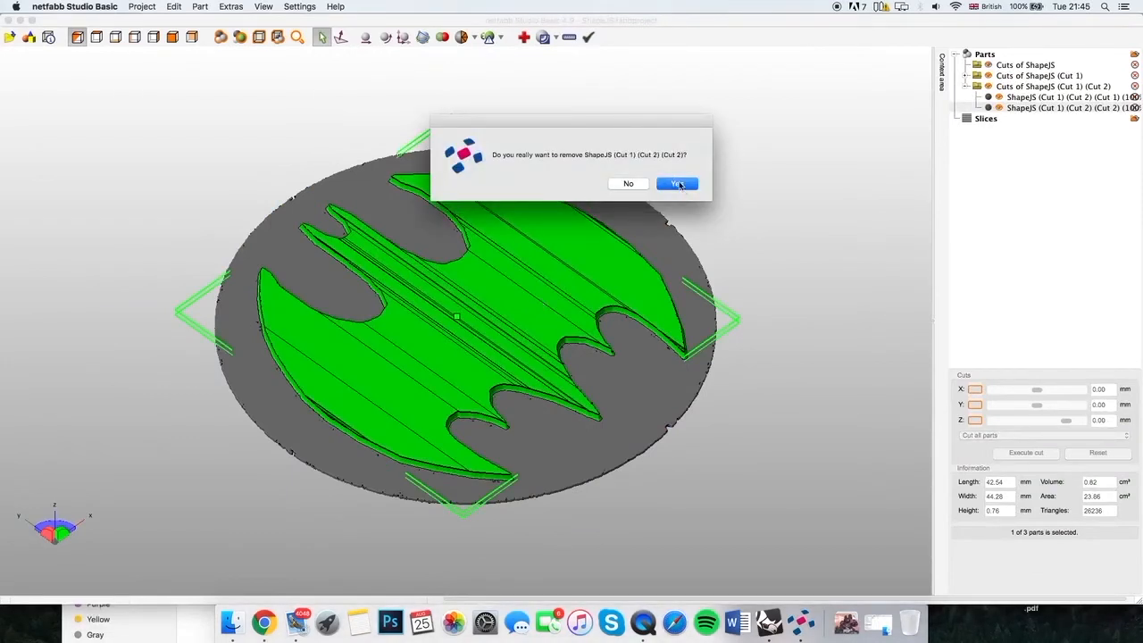
{"action": "left_click", "coordinate": [677, 183]}
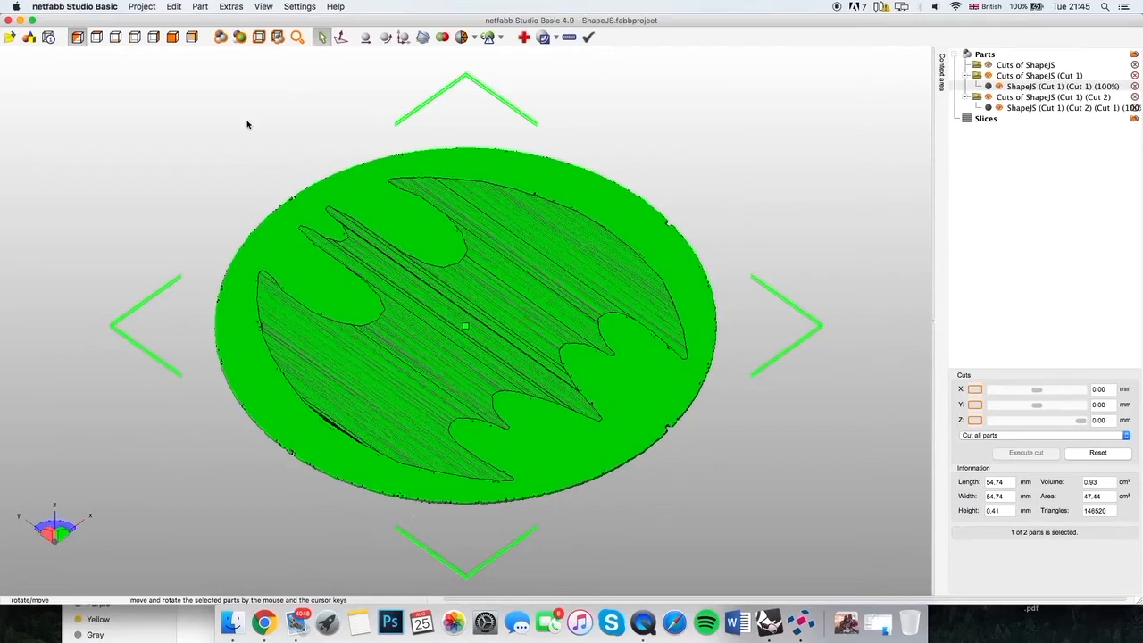
{"action": "left_click", "coordinate": [200, 6]}
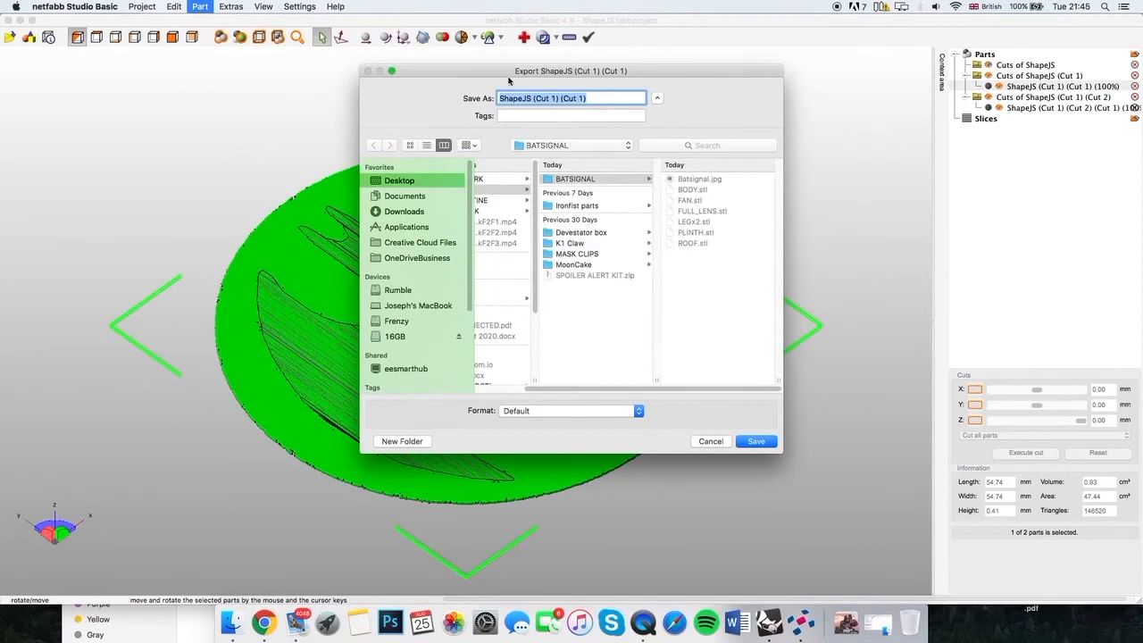
{"action": "type", "text": "HALF_LE"}
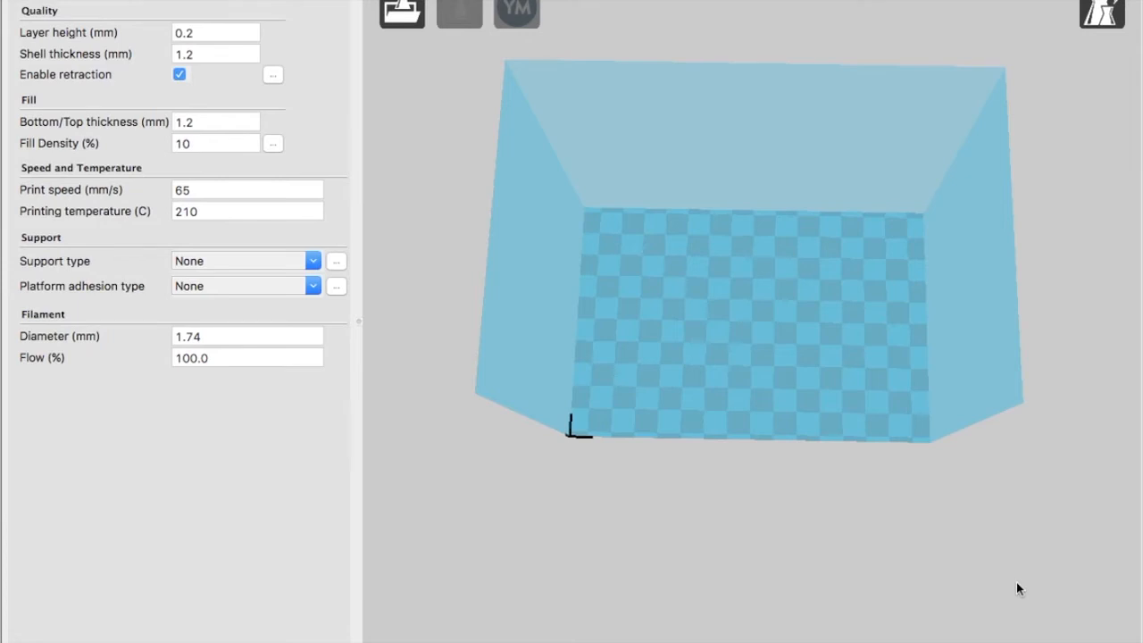
{"action": "mouse_move", "coordinate": [742, 296]}
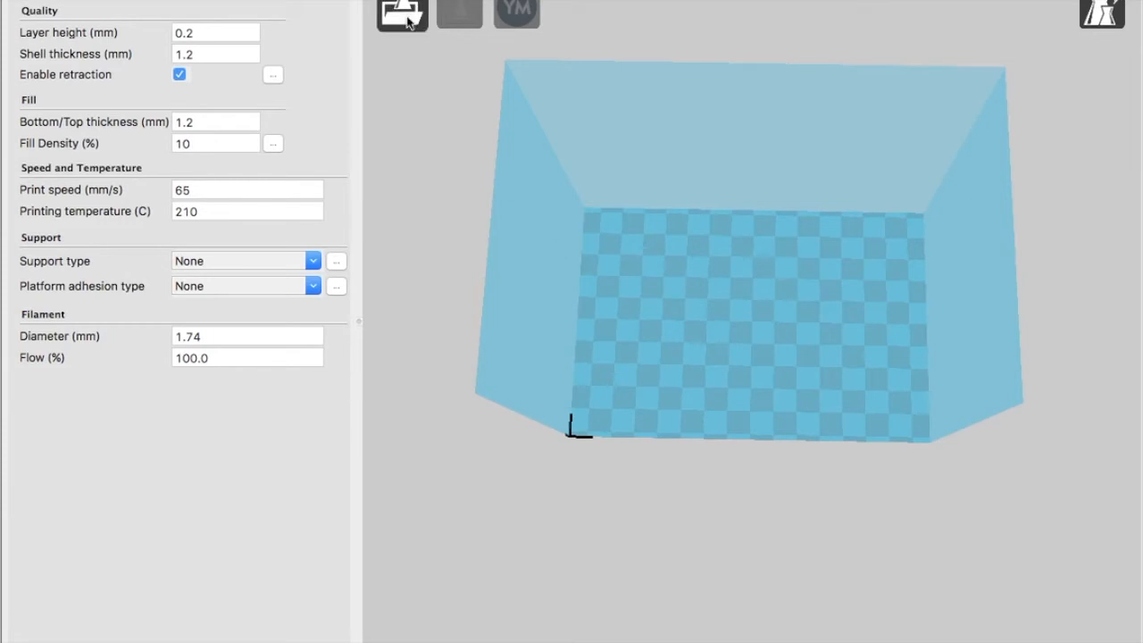
Load FULL_LENS2.stl from the BATSIGNAL folder onto the build plate.
{"action": "left_click", "coordinate": [401, 13]}
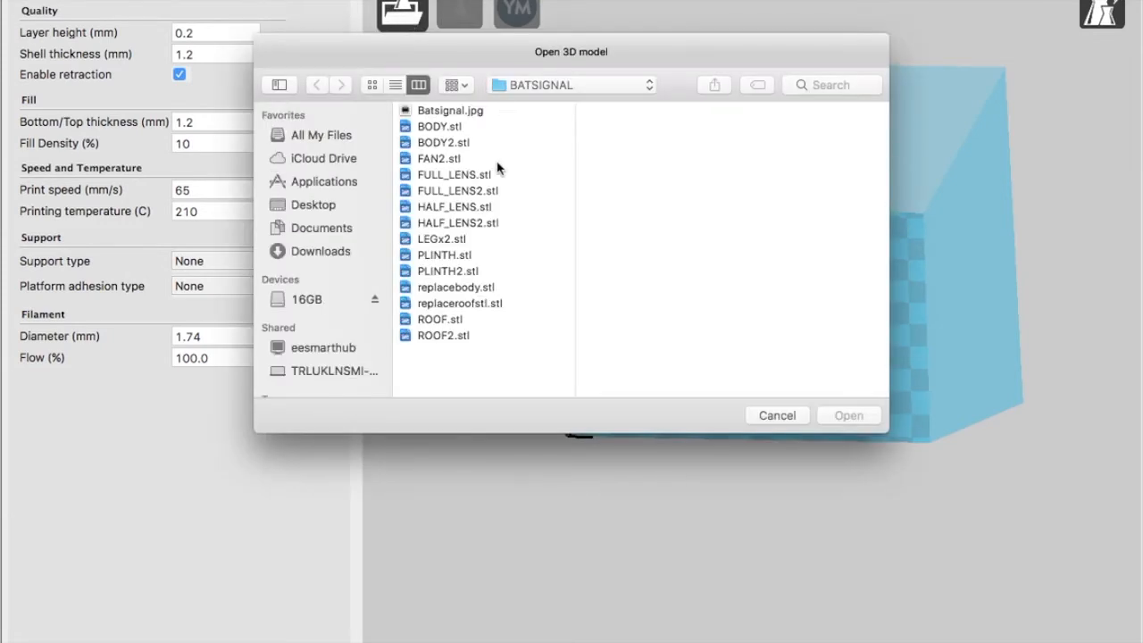
{"action": "mouse_move", "coordinate": [462, 192]}
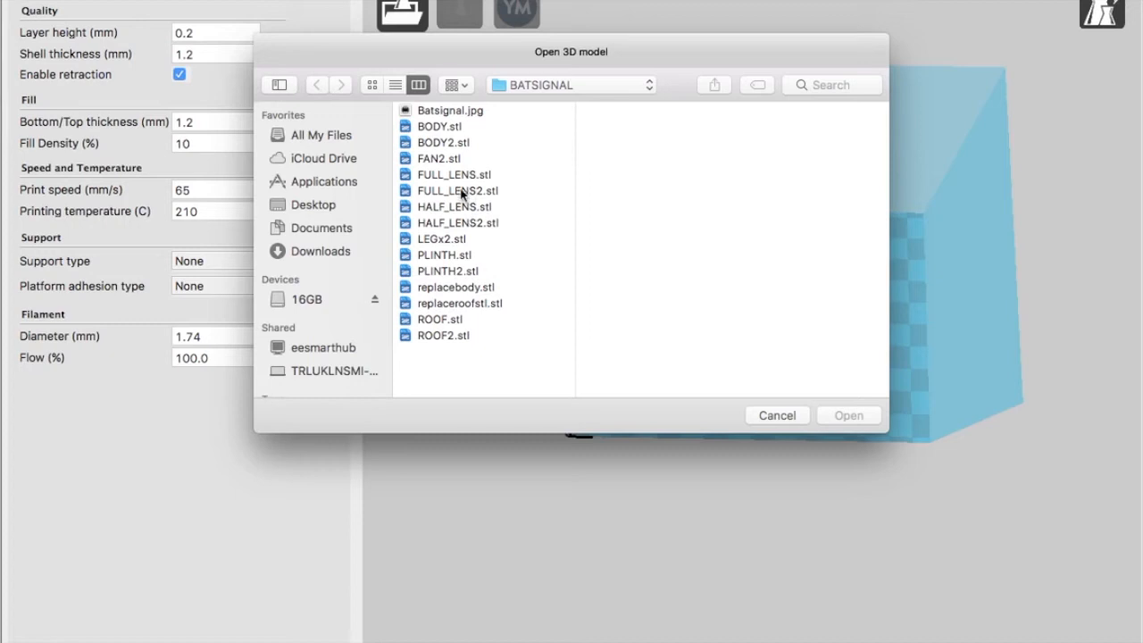
{"action": "left_click", "coordinate": [458, 190]}
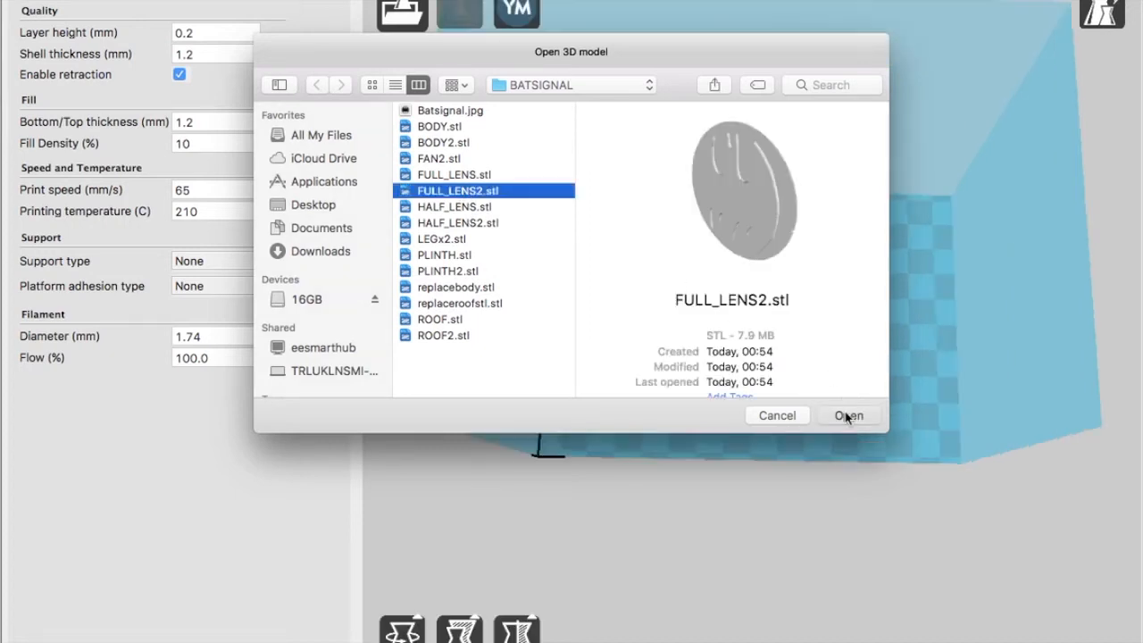
{"action": "left_click", "coordinate": [848, 415]}
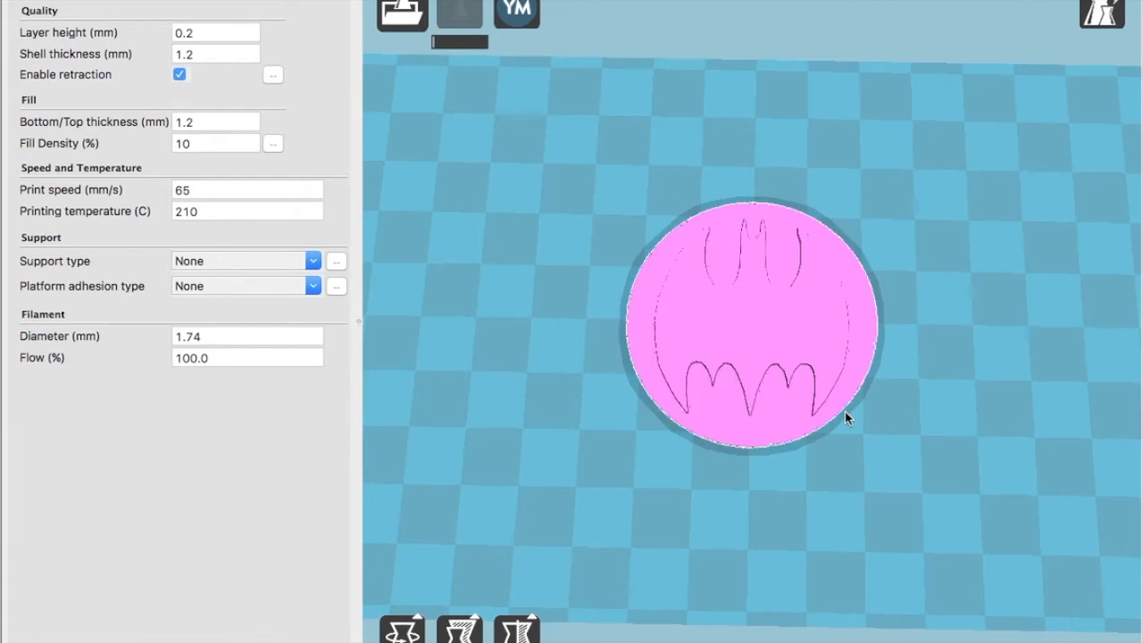
Review the full lens estimate of 10 minutes, 0.53 meter and 2 grams.
{"action": "left_click", "coordinate": [458, 12]}
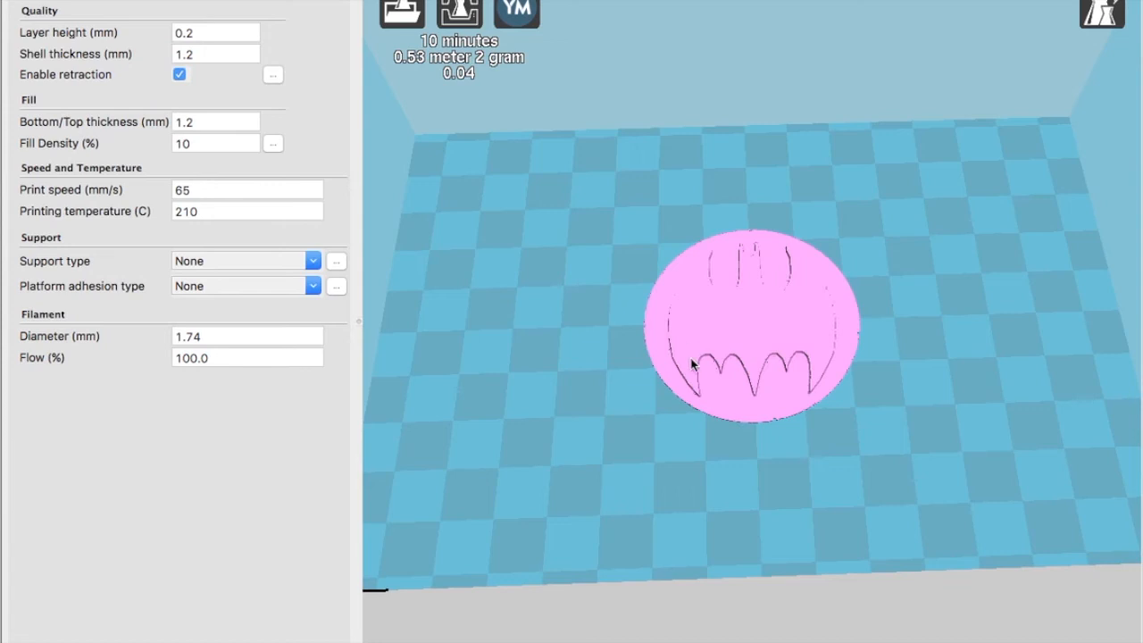
{"action": "mouse_move", "coordinate": [739, 254]}
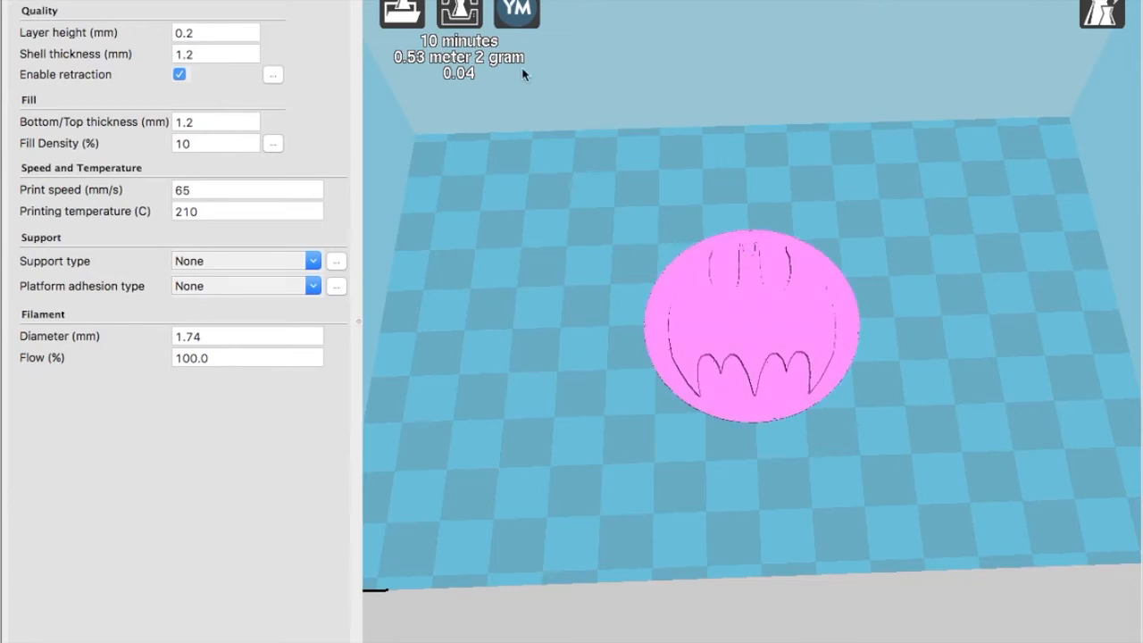
{"action": "mouse_move", "coordinate": [501, 44]}
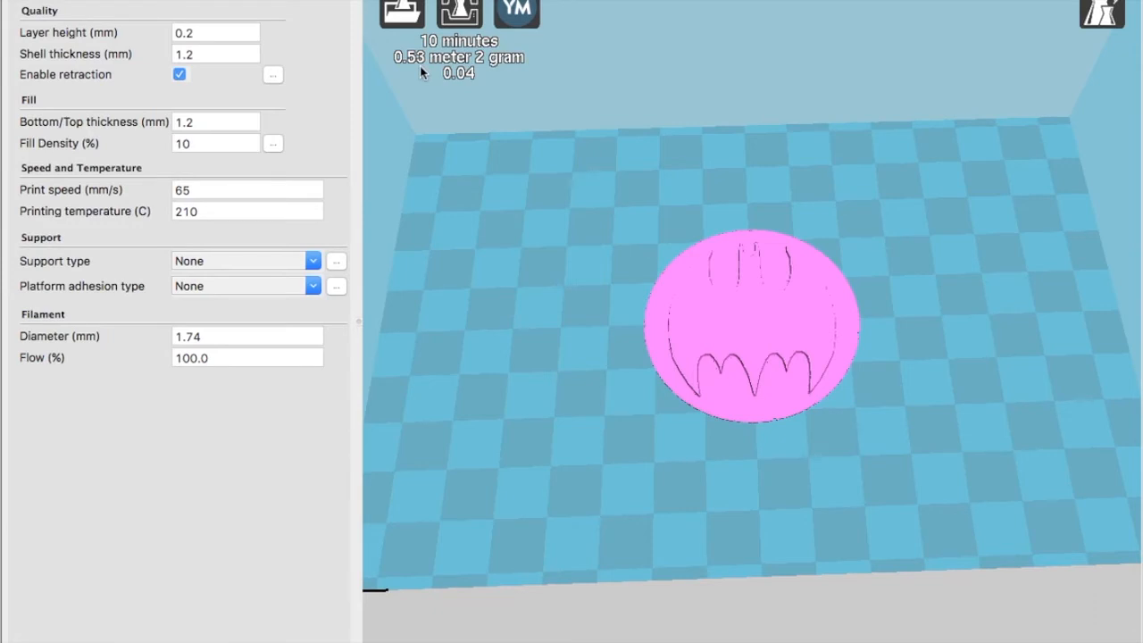
{"action": "mouse_move", "coordinate": [496, 78]}
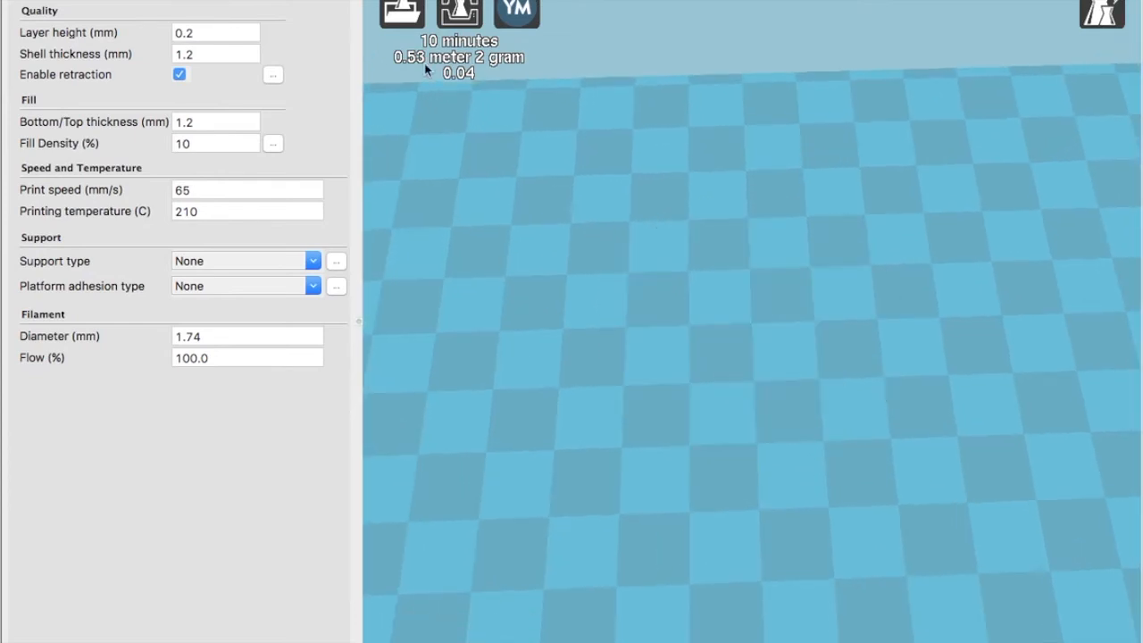
Load HALF_LENS2.stl and zoom in to inspect its 6-minute, 1-gram estimate.
{"action": "left_click", "coordinate": [400, 12]}
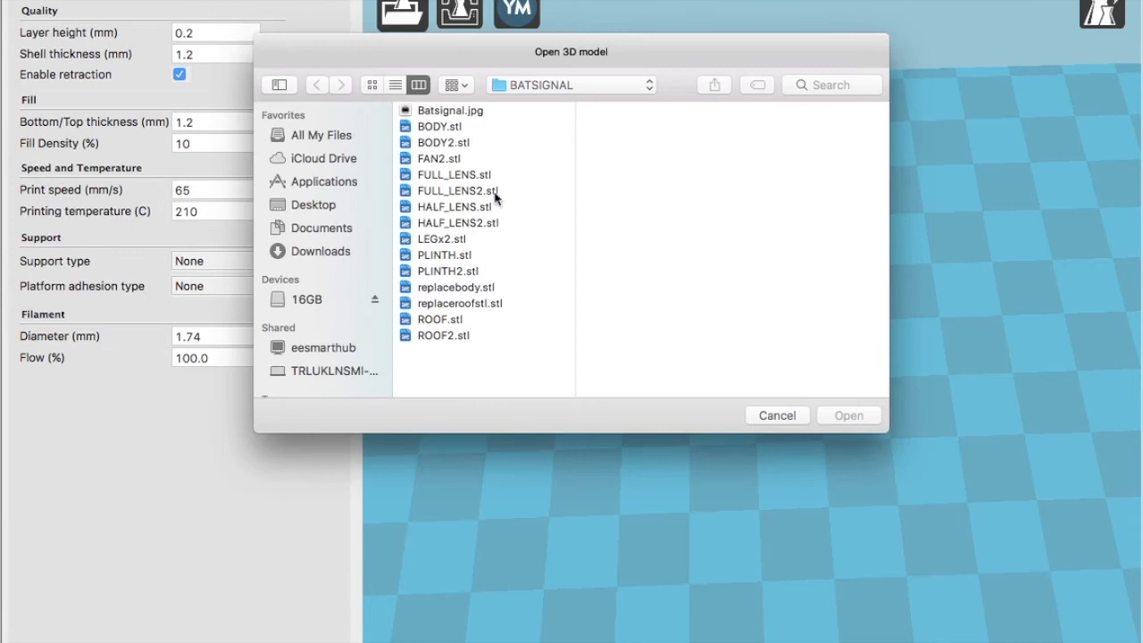
{"action": "left_click", "coordinate": [462, 222]}
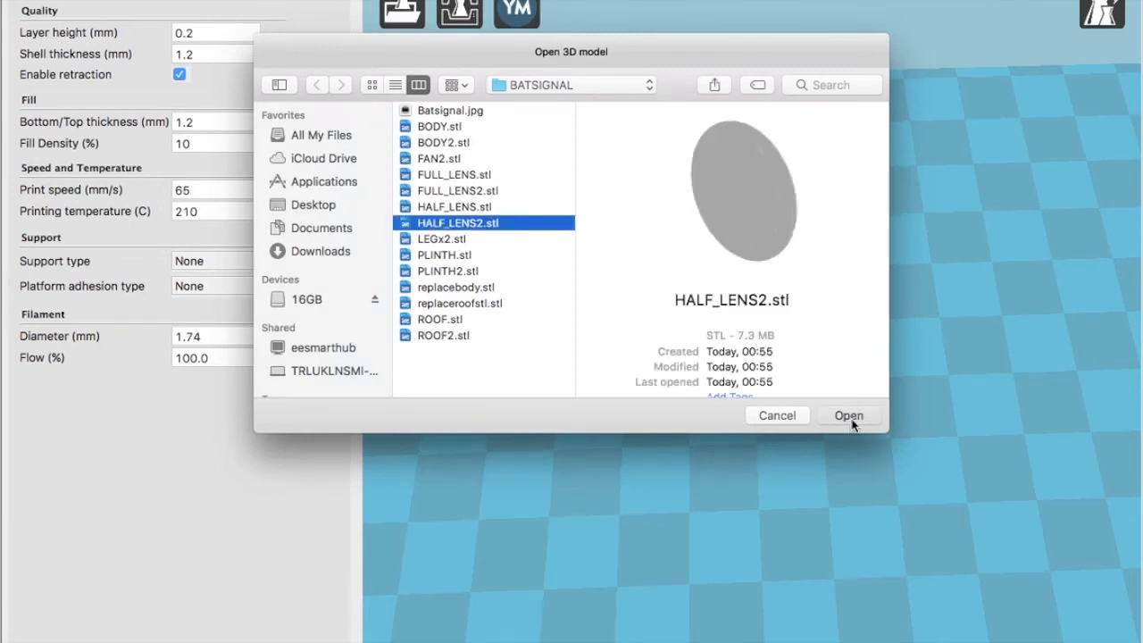
{"action": "left_click", "coordinate": [848, 416]}
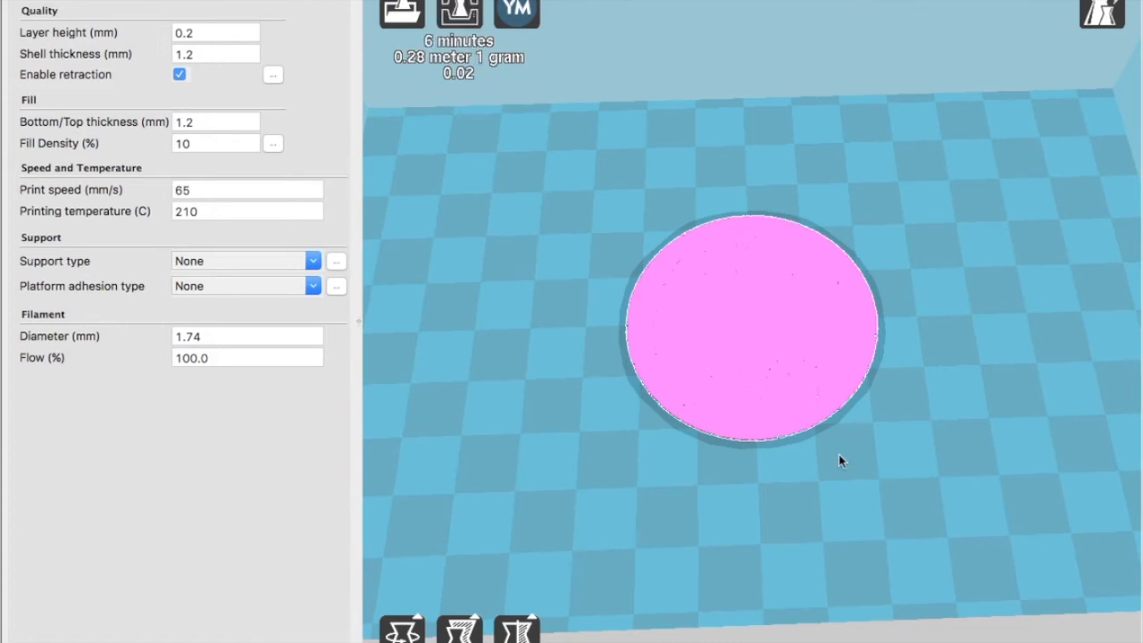
{"action": "scroll", "scroll_direction": "up", "scroll_amount": 3}
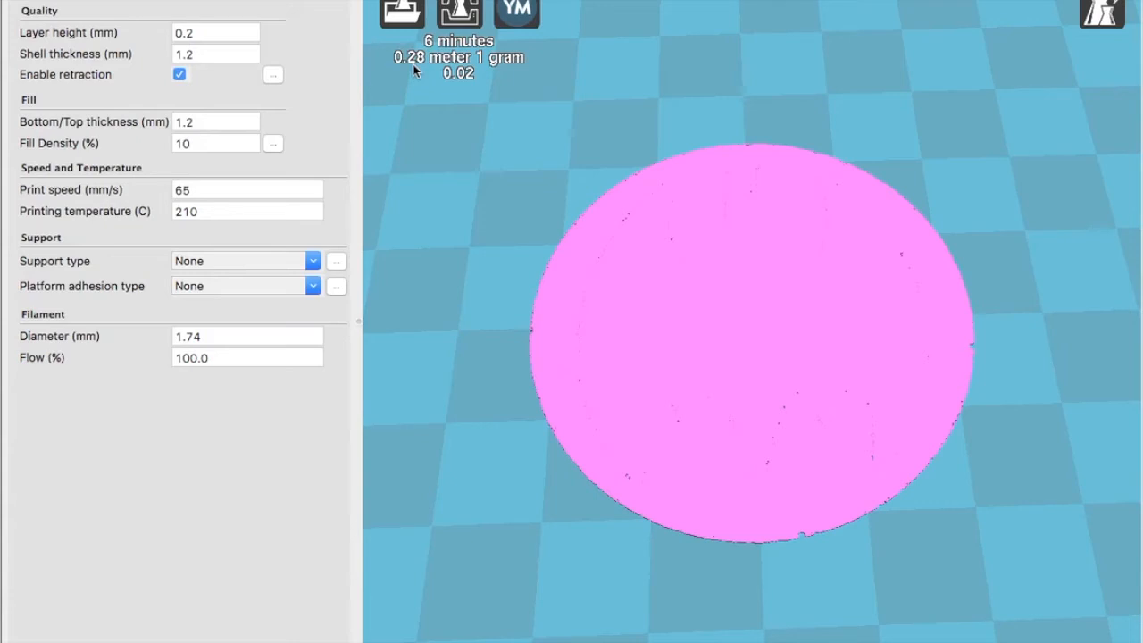
{"action": "mouse_move", "coordinate": [400, 70]}
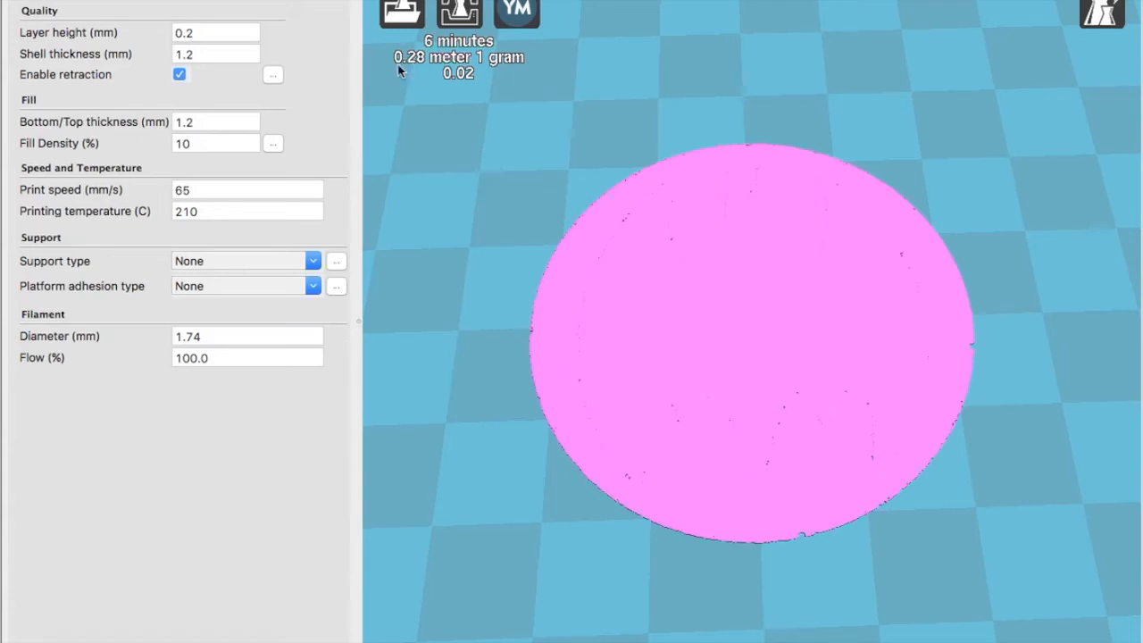
{"action": "mouse_move", "coordinate": [400, 58]}
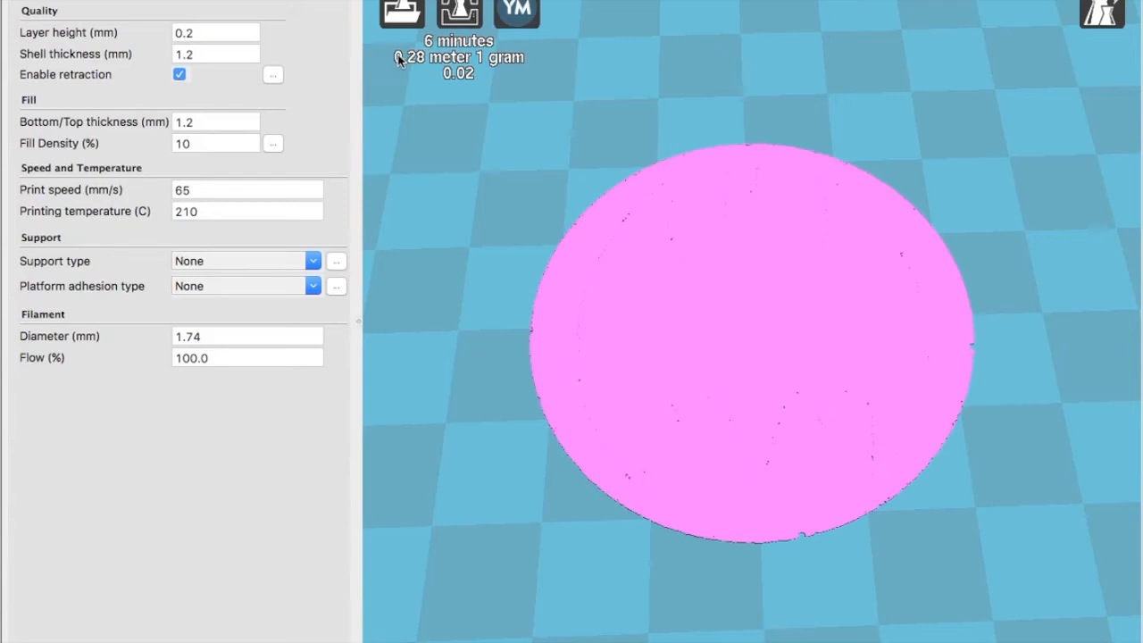
{"action": "mouse_move", "coordinate": [407, 62]}
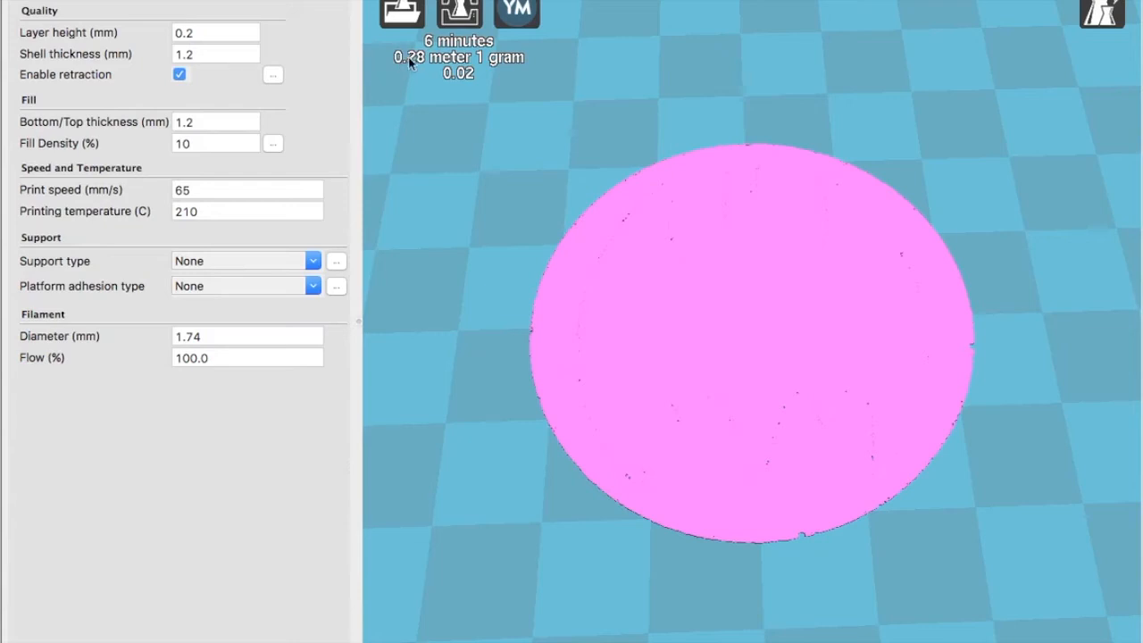
{"action": "mouse_move", "coordinate": [424, 66]}
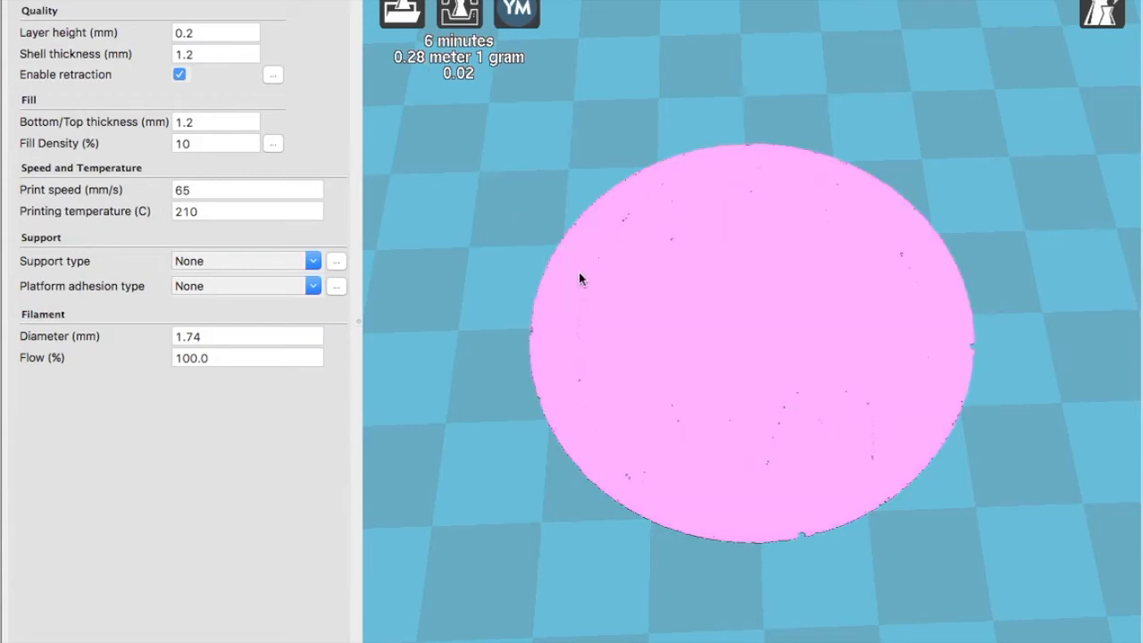
Load another lens STL onto the build plate.
{"action": "left_click", "coordinate": [401, 13]}
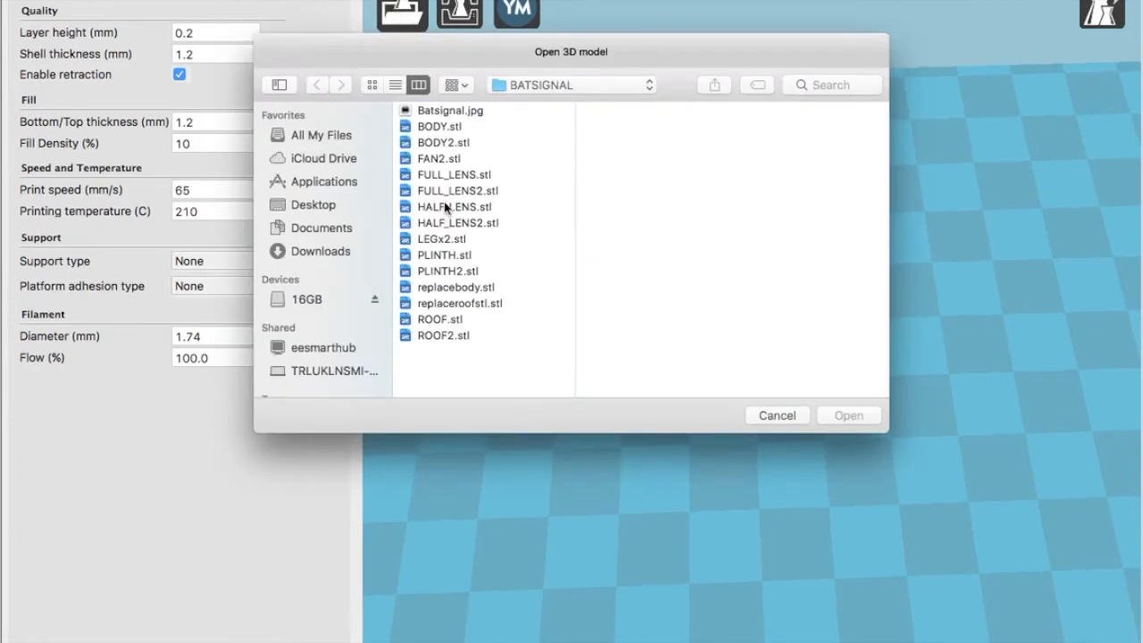
{"action": "left_click", "coordinate": [847, 415]}
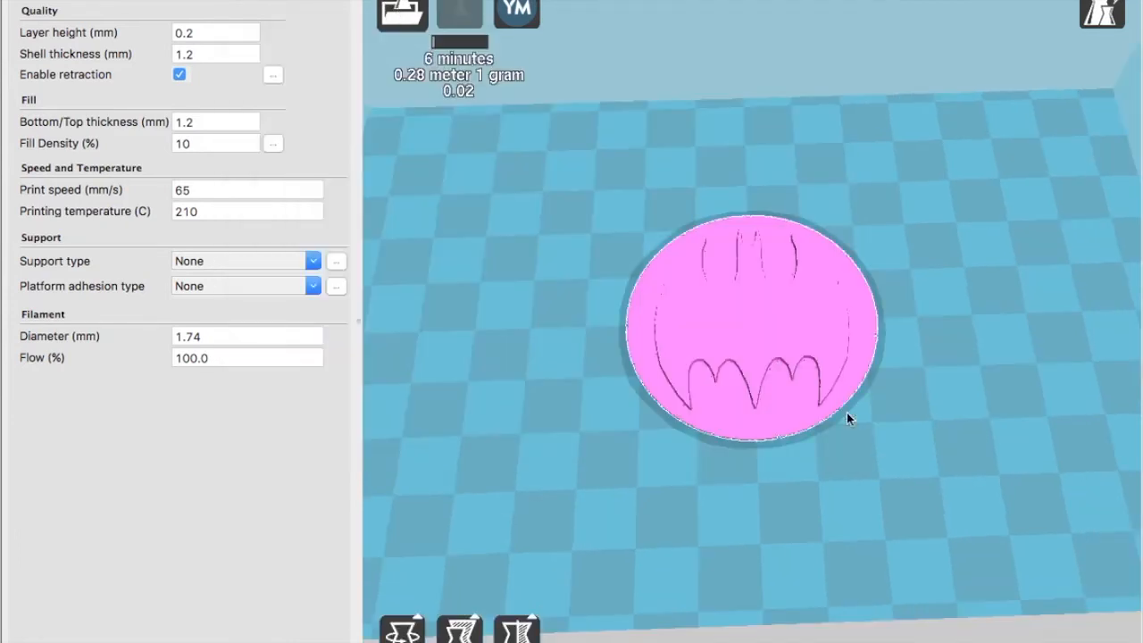